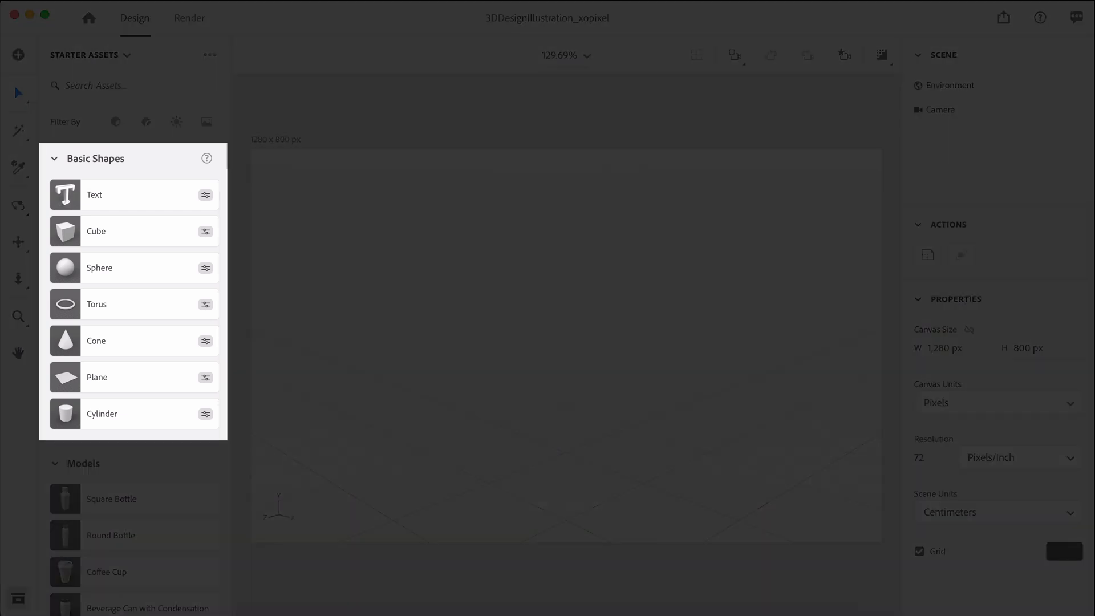
Add a Plane from Basic Shapes, rotate it 90° on X, and set Size X to 26 cm
left_click(97, 377)
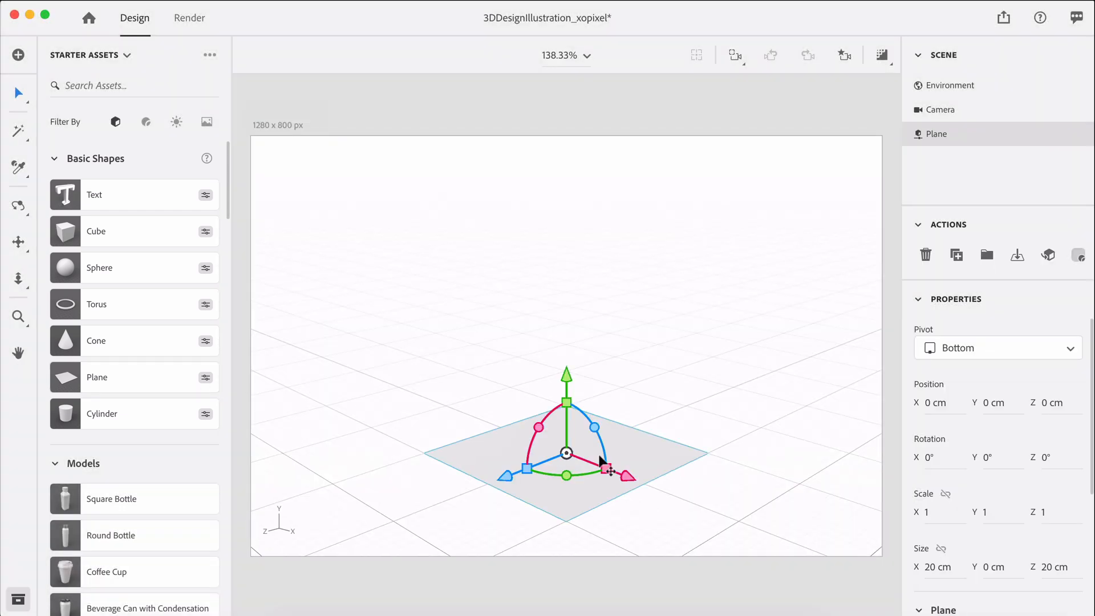
mouse_move(573, 433)
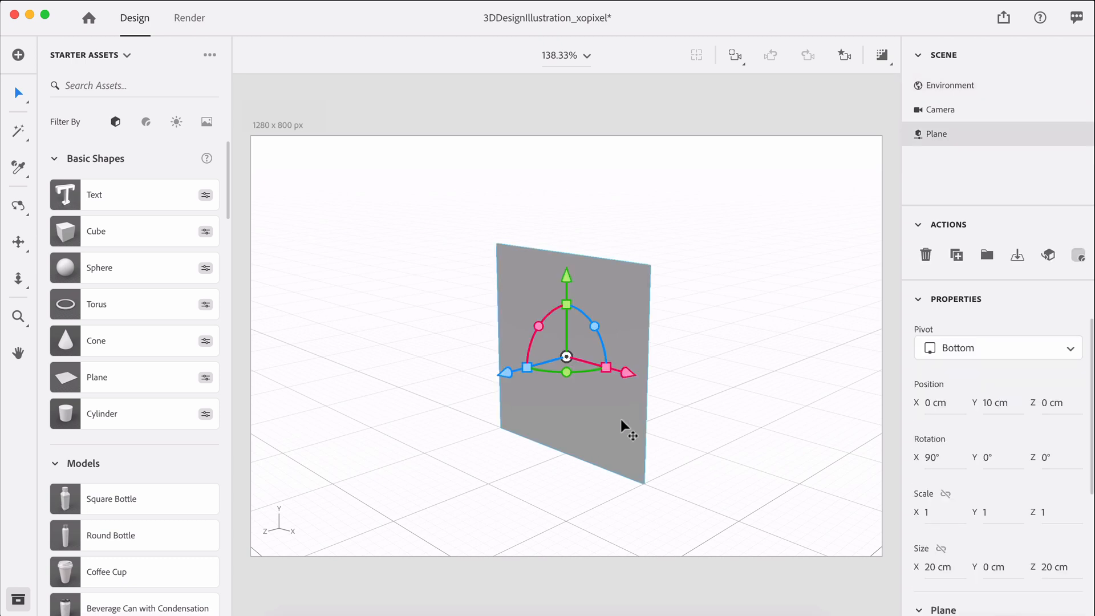
scroll("down", 3)
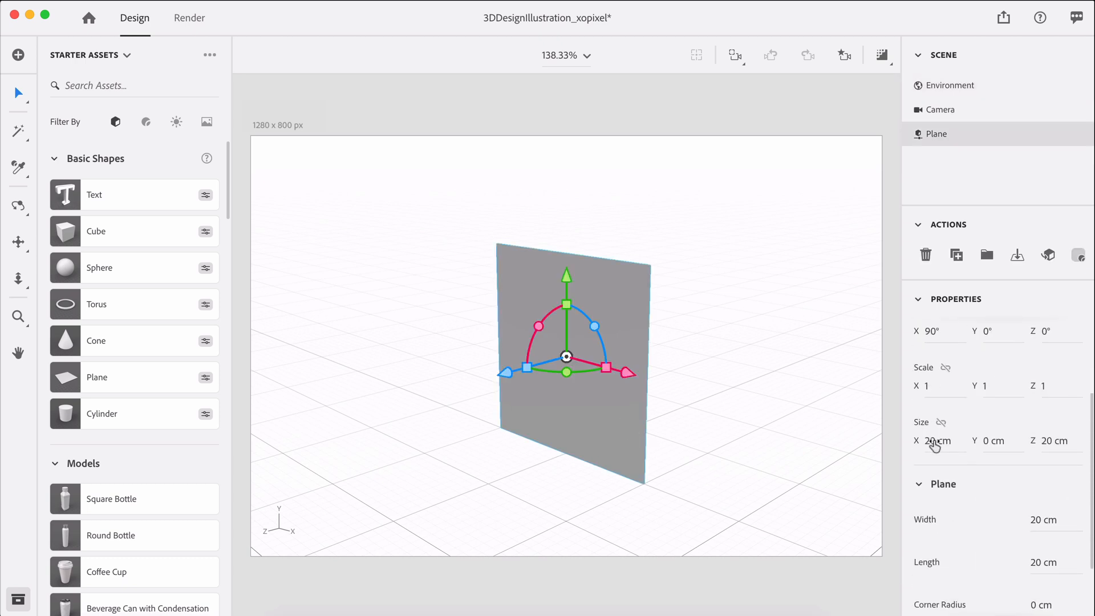
double_click(1055, 441)
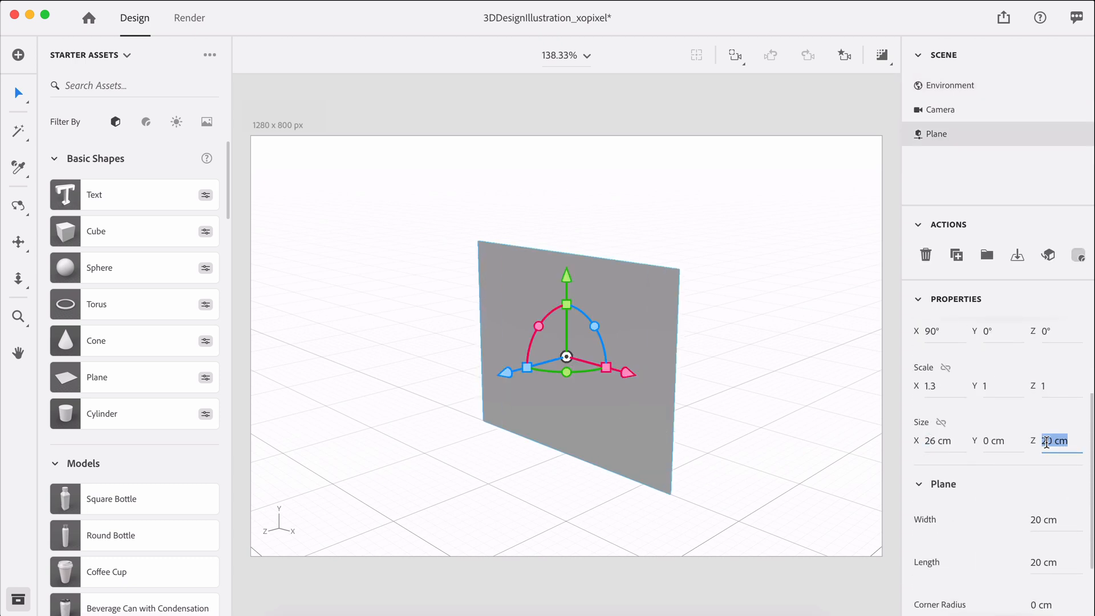
left_click(952, 85)
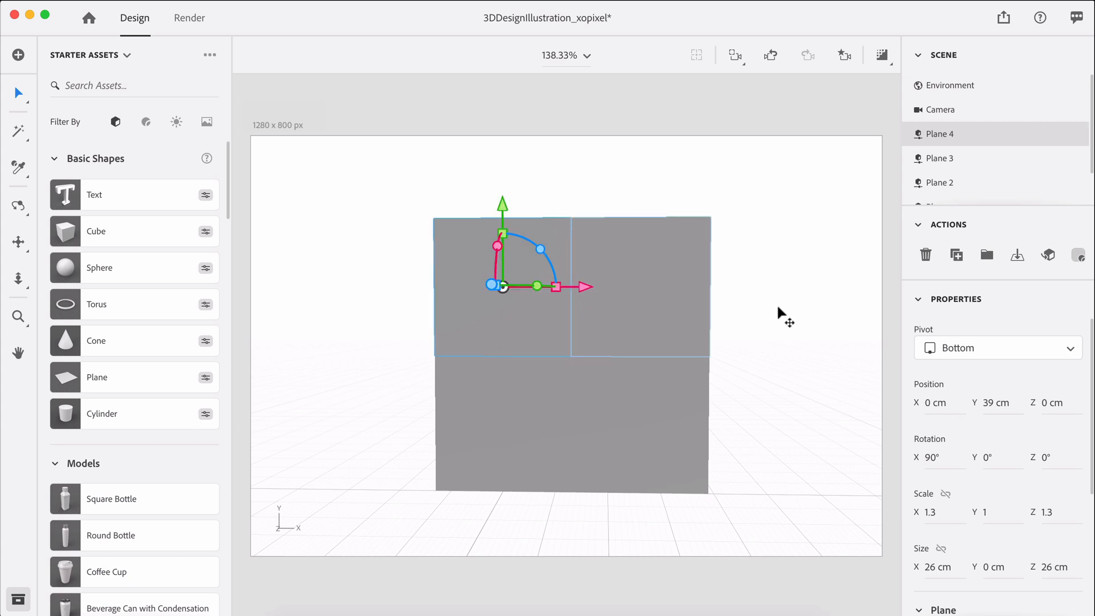
Deselect the four tiled 26×26 cm planes
left_click(950, 84)
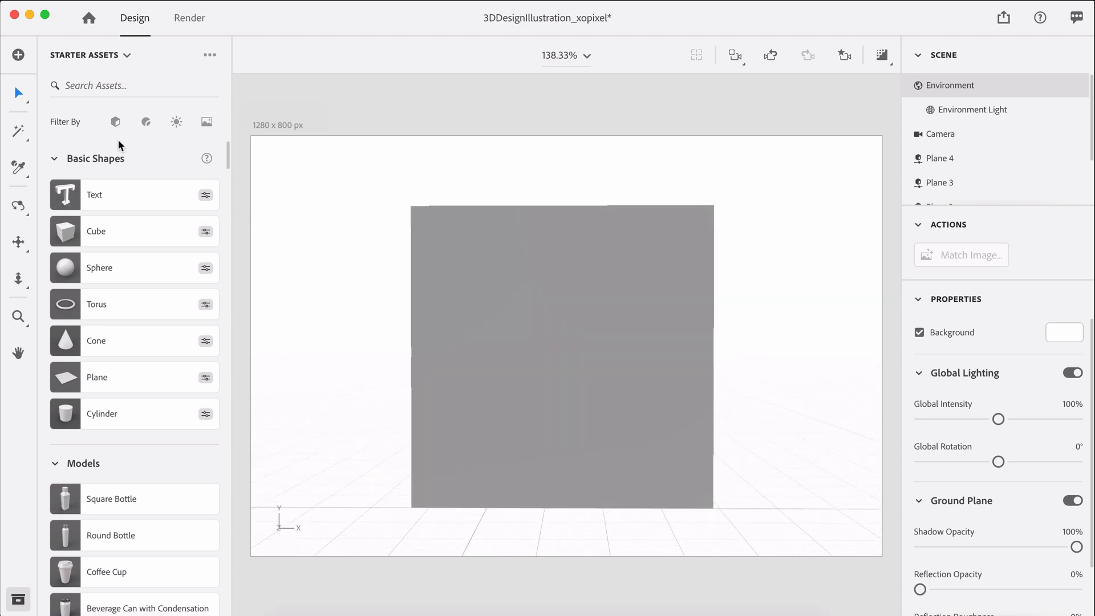
mouse_move(115, 122)
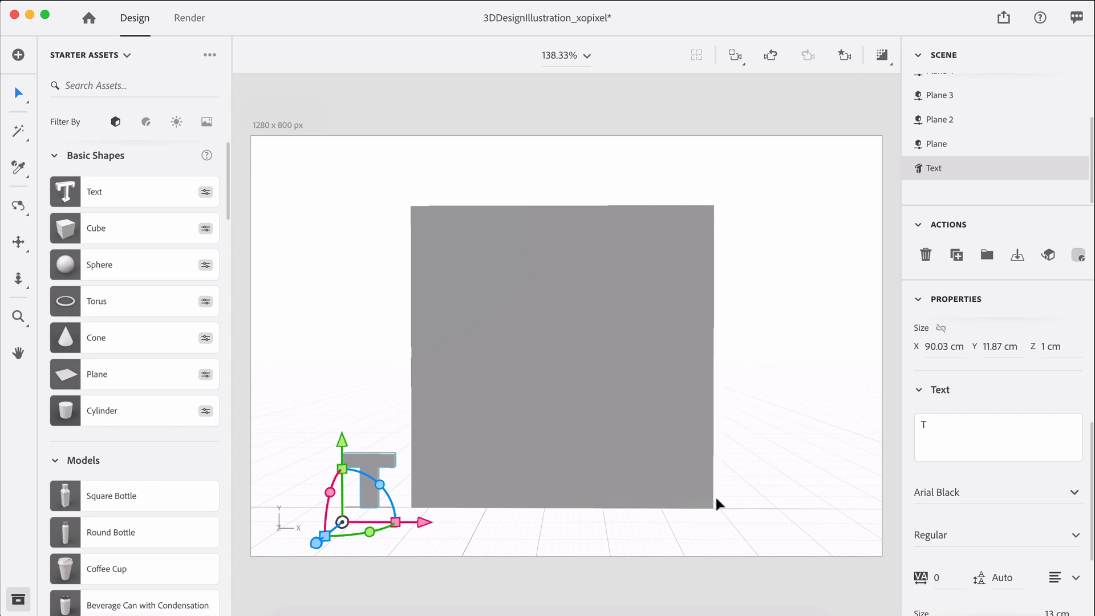
Set the T to Times Bold and slide it sideways along the wall
type("times")
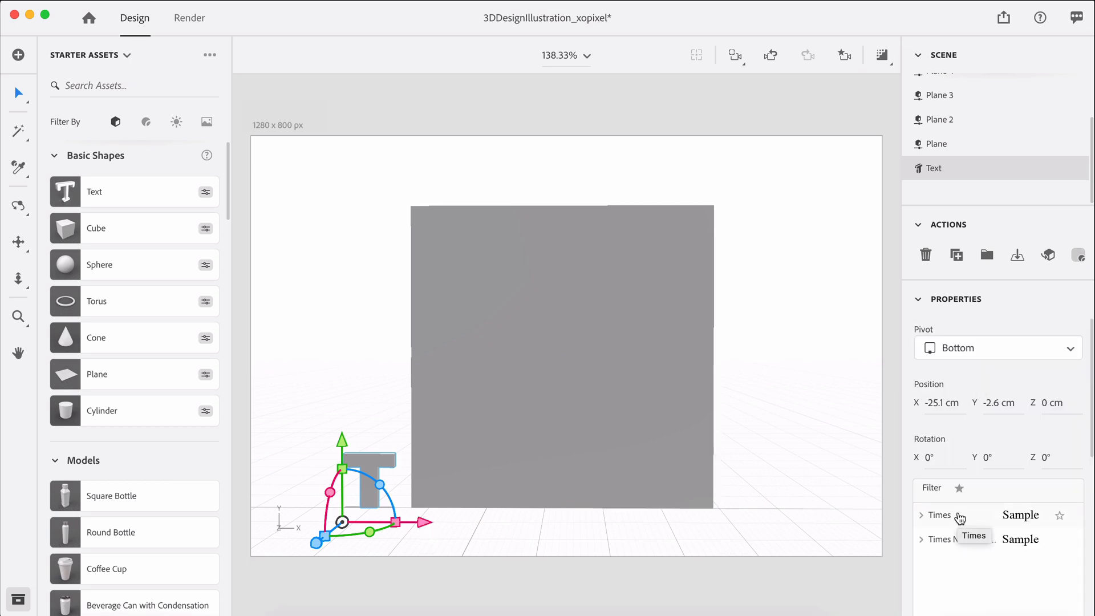
left_click(940, 515)
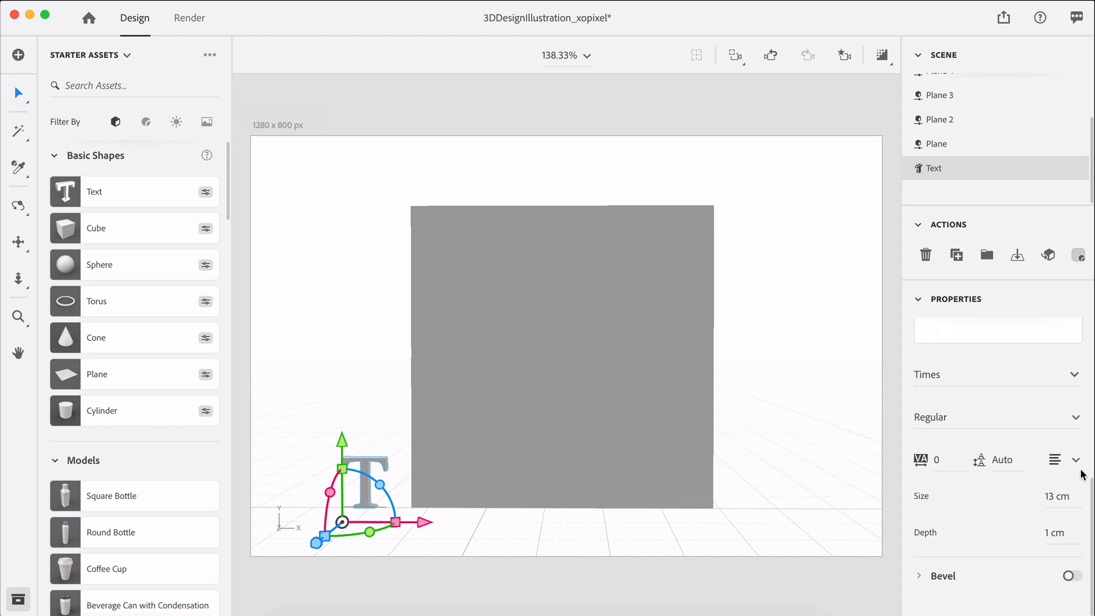
left_click(992, 417)
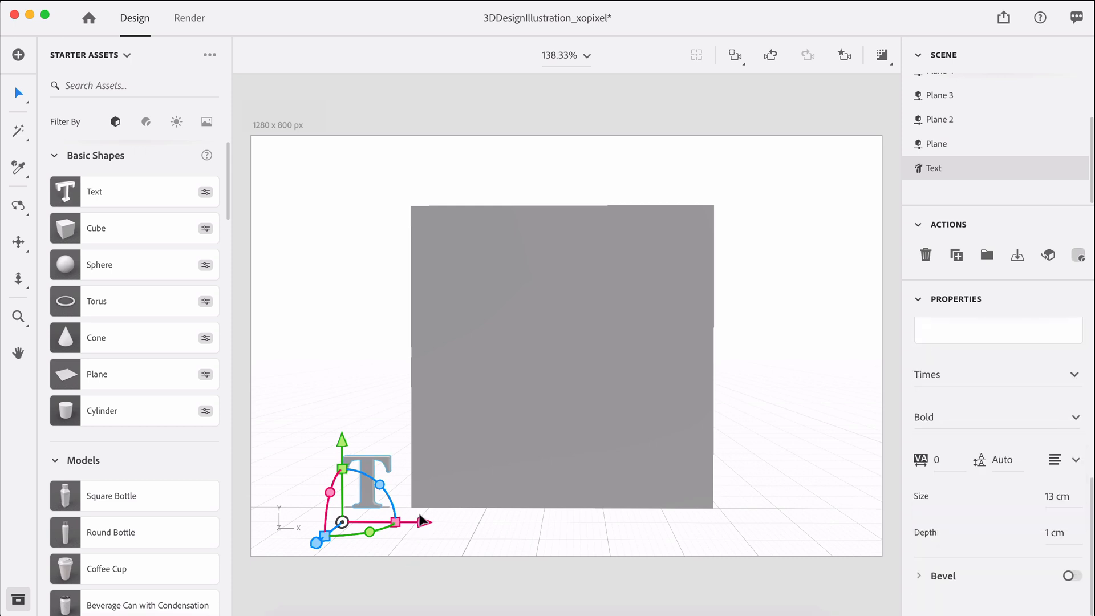
left_click_drag(367, 475, 464, 482)
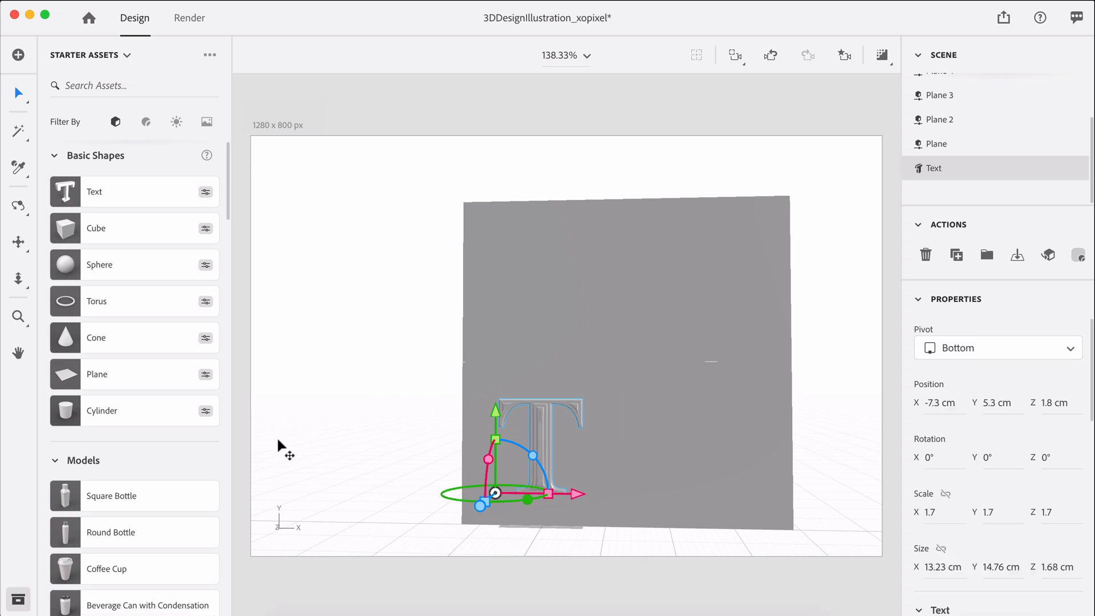
Scroll the Basic Shapes list down to reach Rounded Cube Flat
scroll("down", 3)
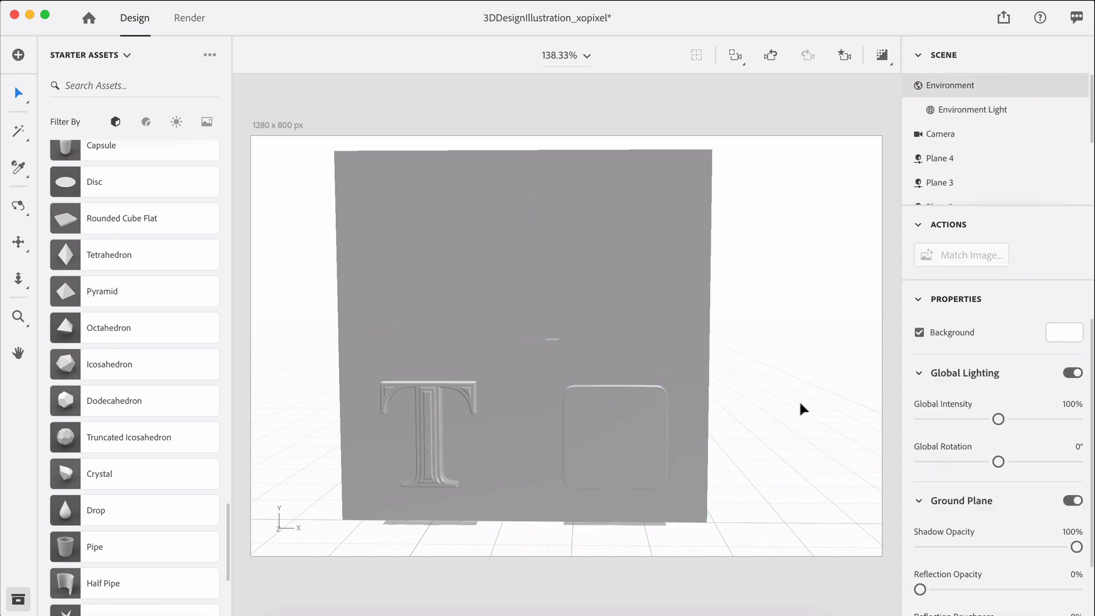
Scroll through the panel while setting up the >_ text object
scroll("up", 3)
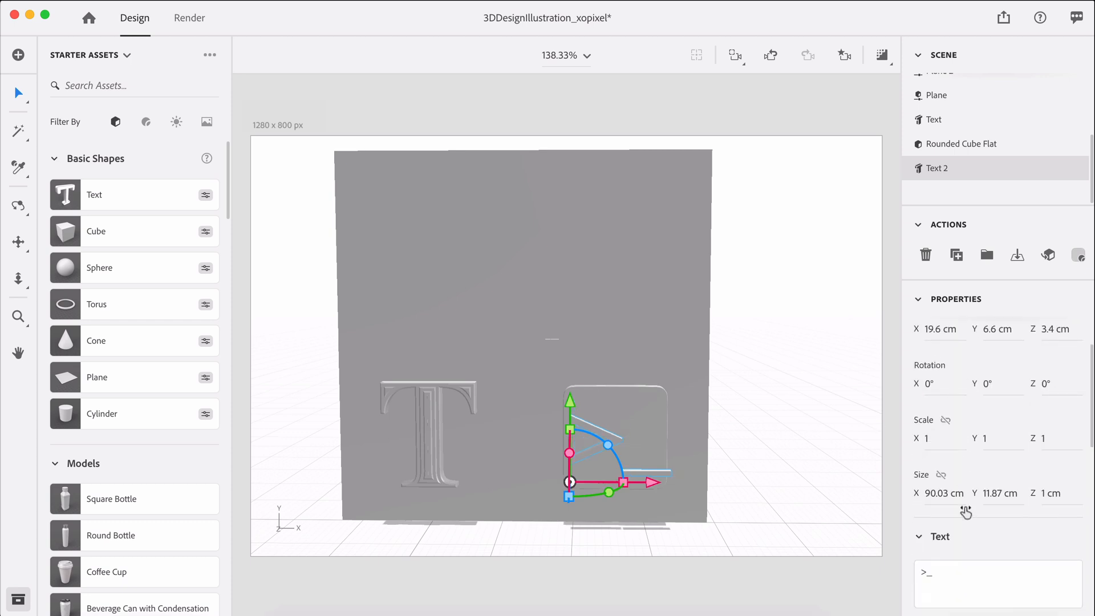
scroll("down", 3)
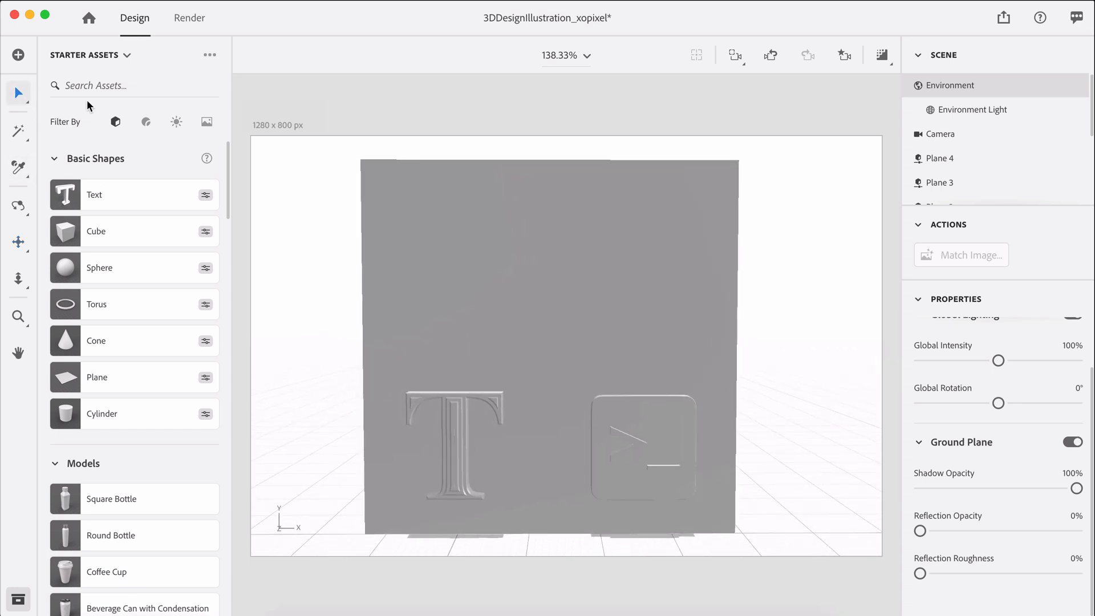
mouse_move(782, 350)
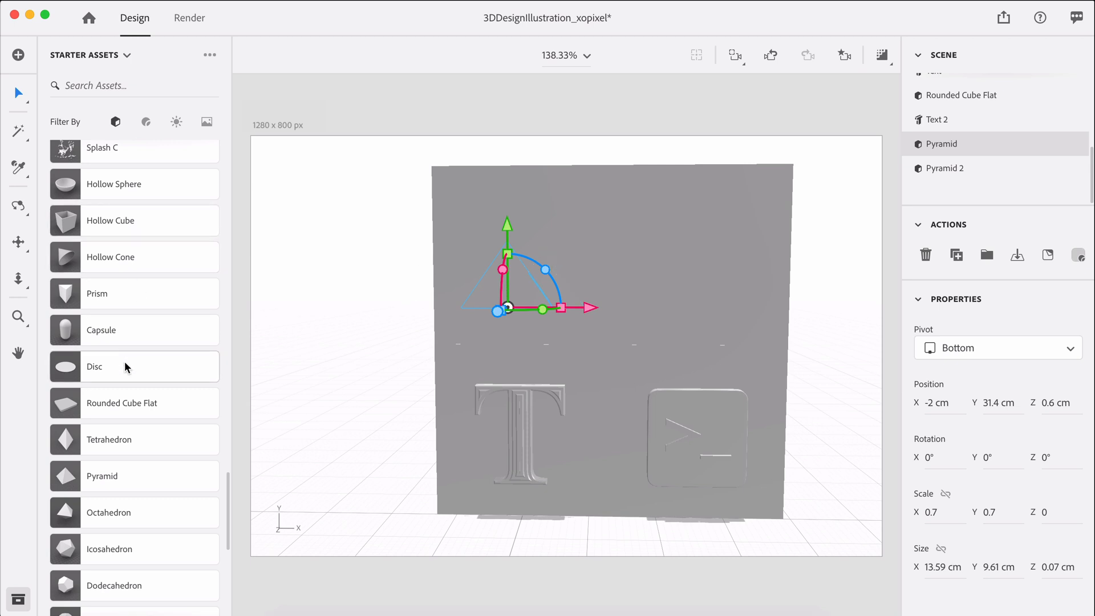
Add a Disc shape to the scene to serve as the sun
double_click(94, 366)
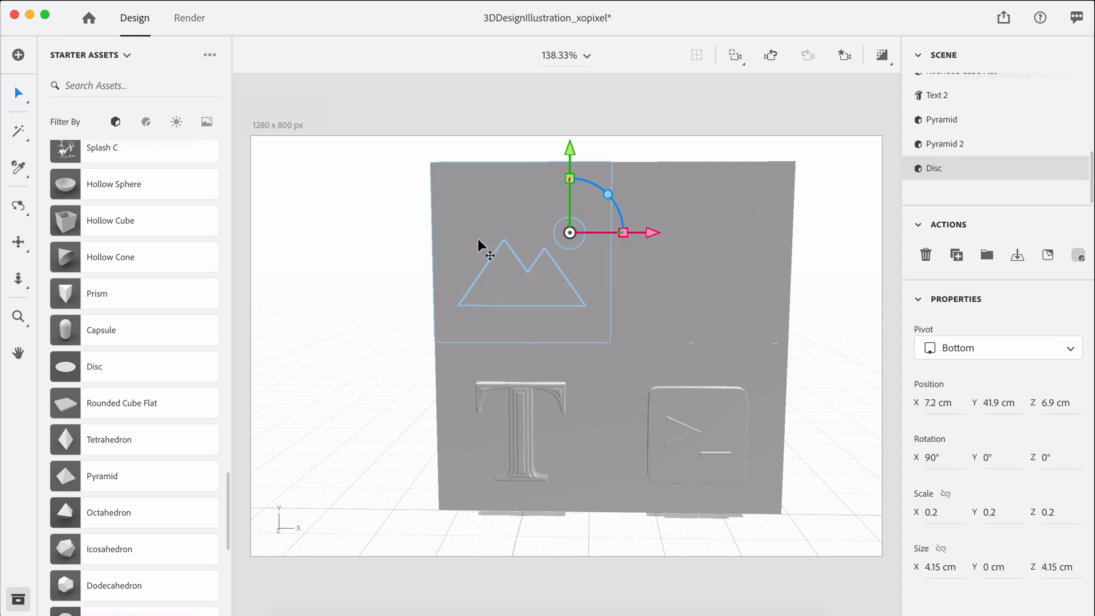
mouse_move(360, 242)
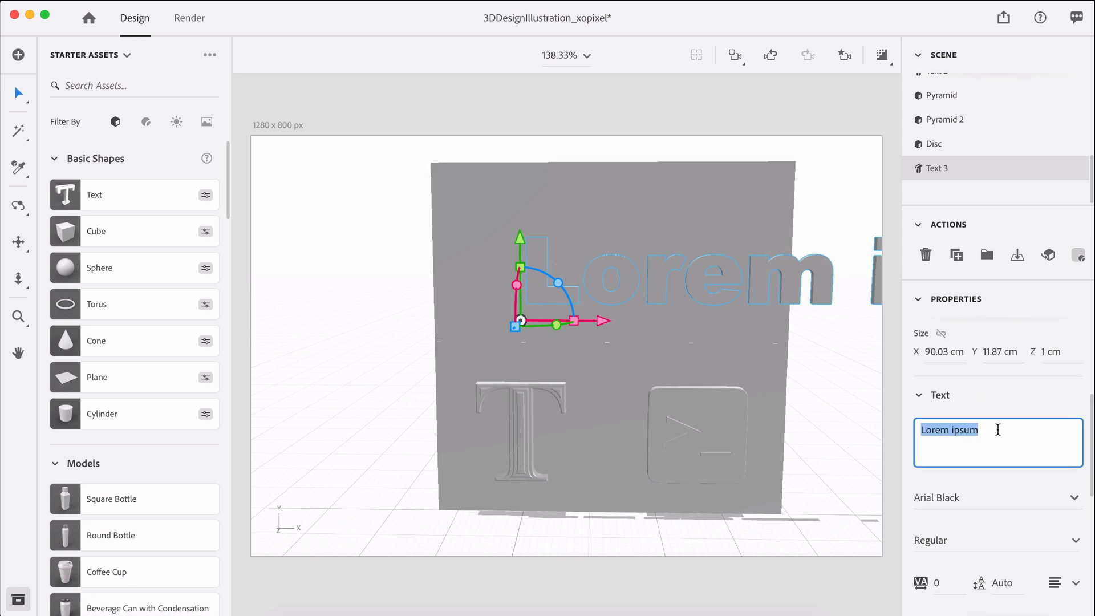
Create an '=' text object in a Times font and select it on the wall
type("=")
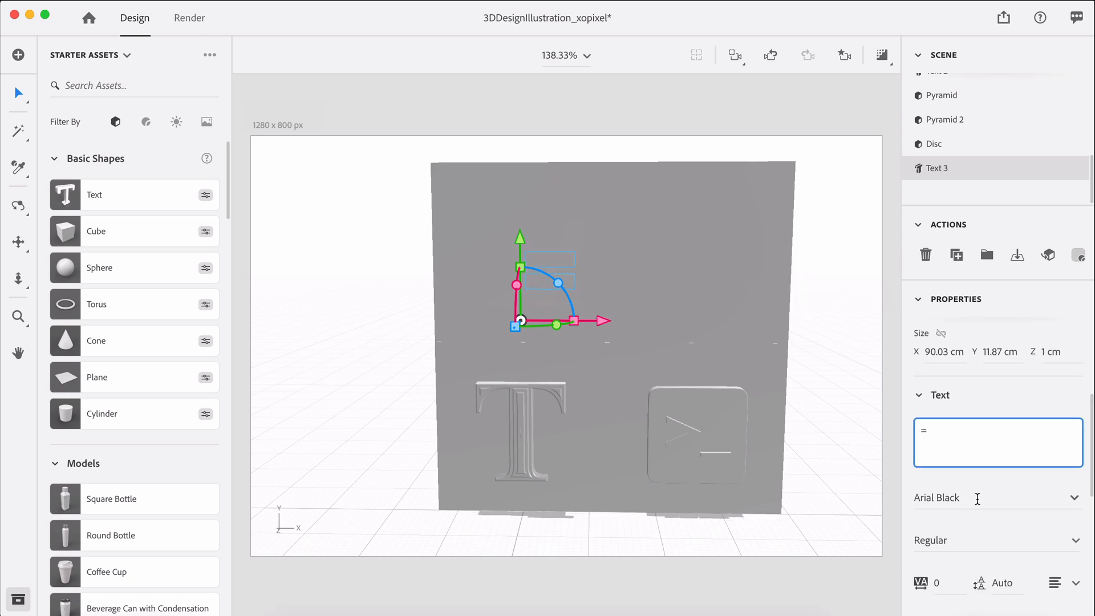
type("tim")
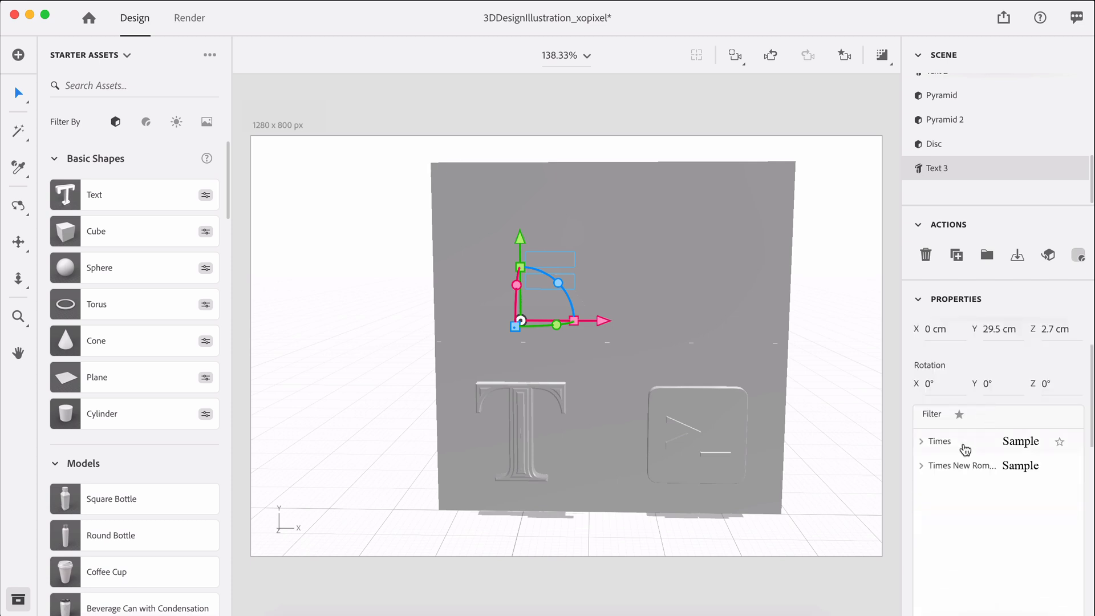
scroll("down", 3)
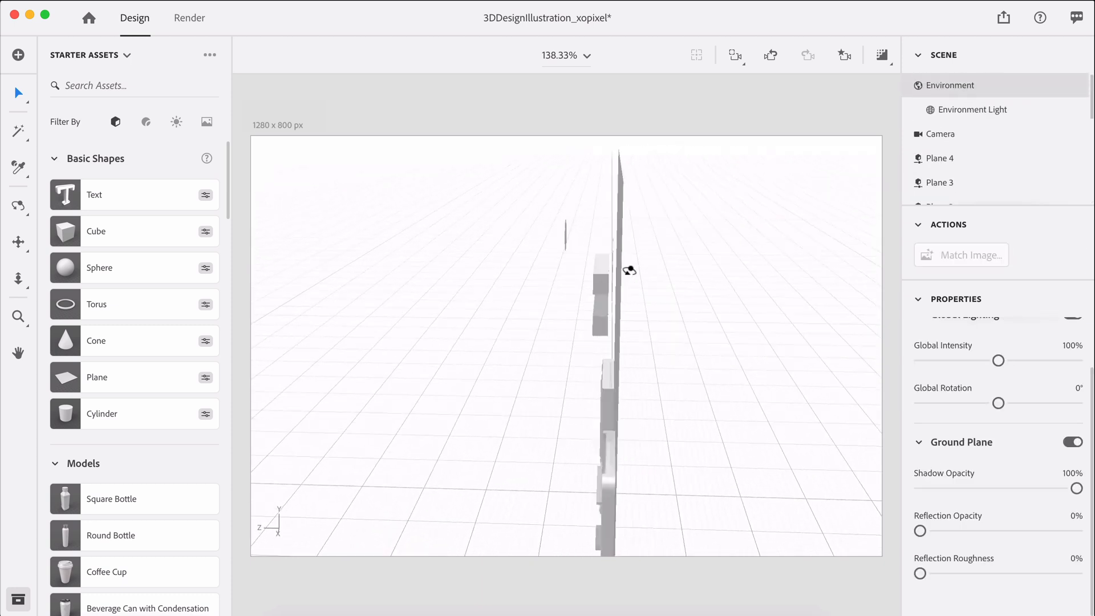
left_click(594, 307)
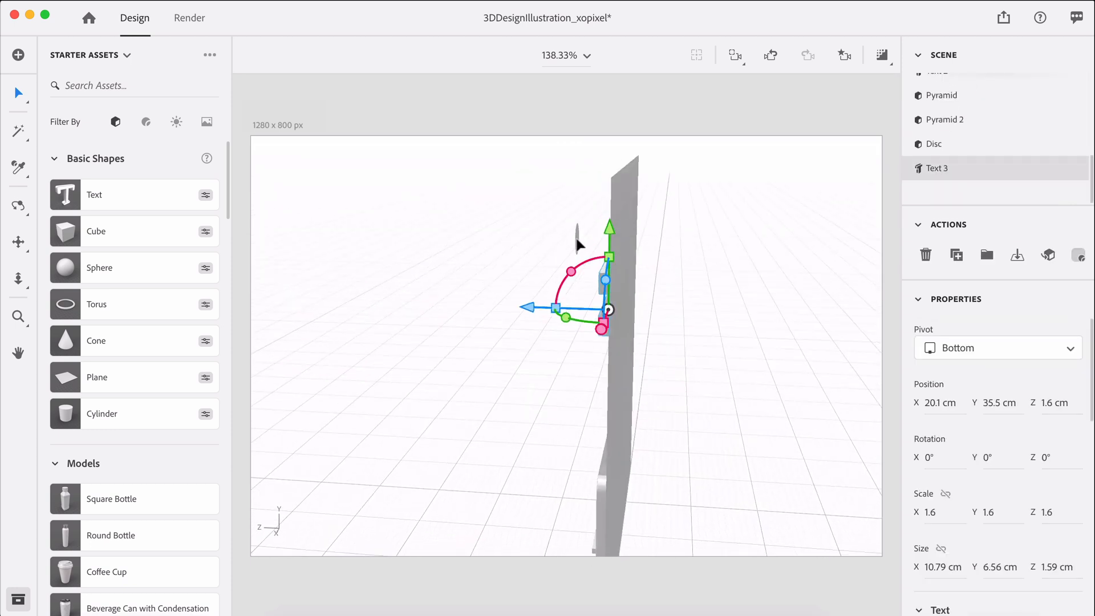
left_click(933, 144)
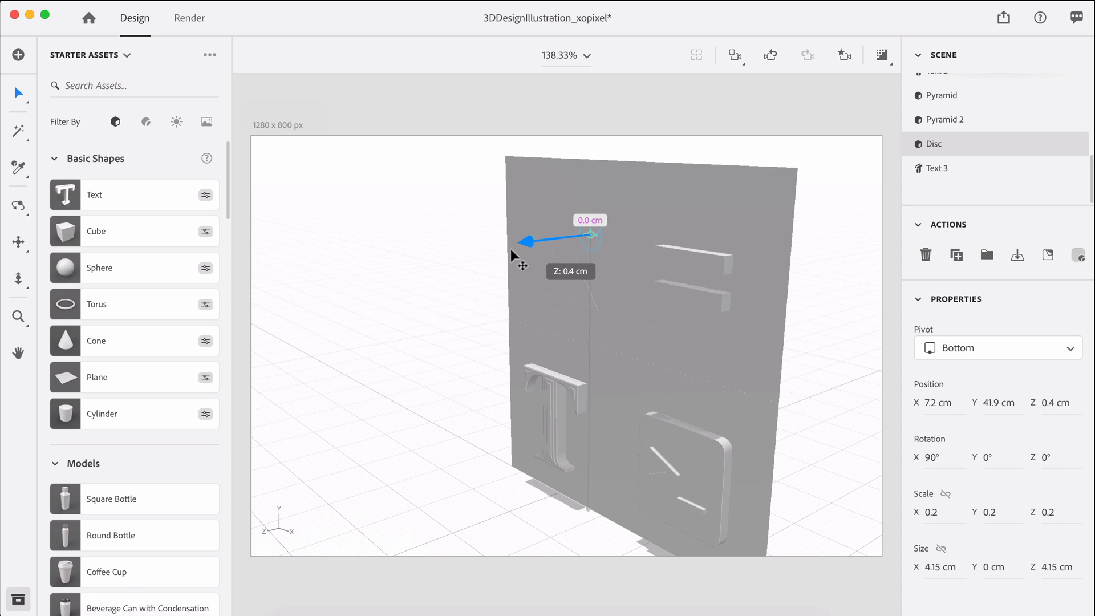
left_click(939, 168)
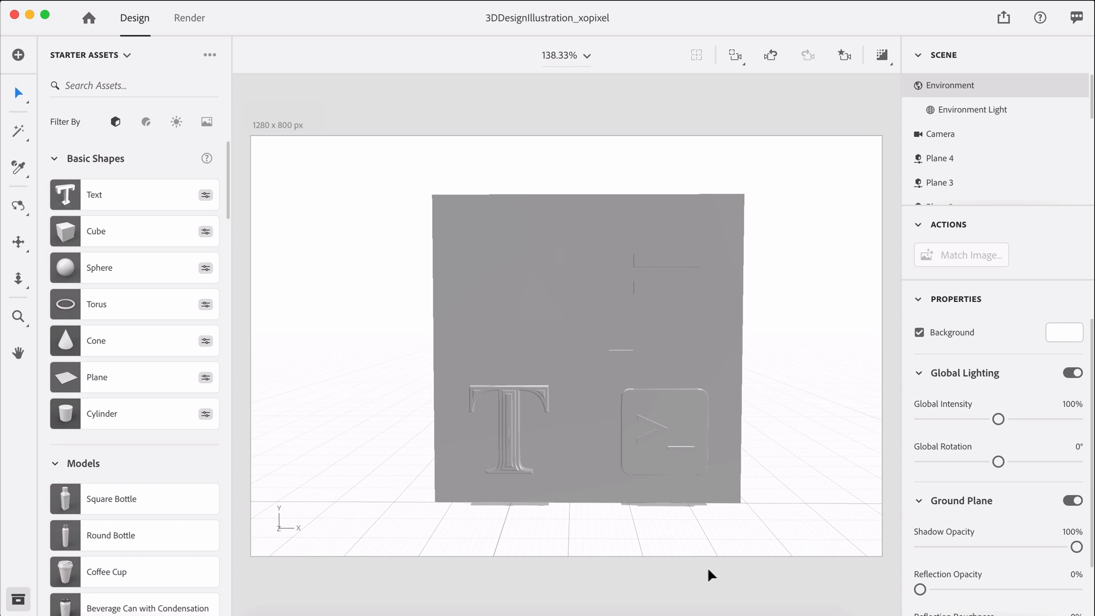
Select Environment and change the Background colour to purple
left_click(953, 85)
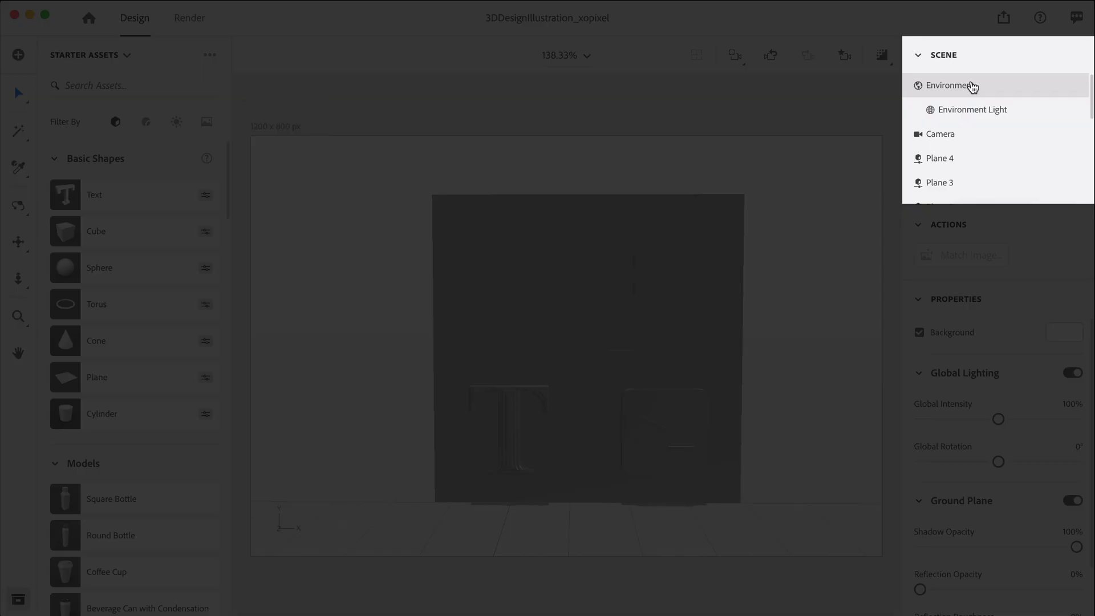
mouse_move(1024, 259)
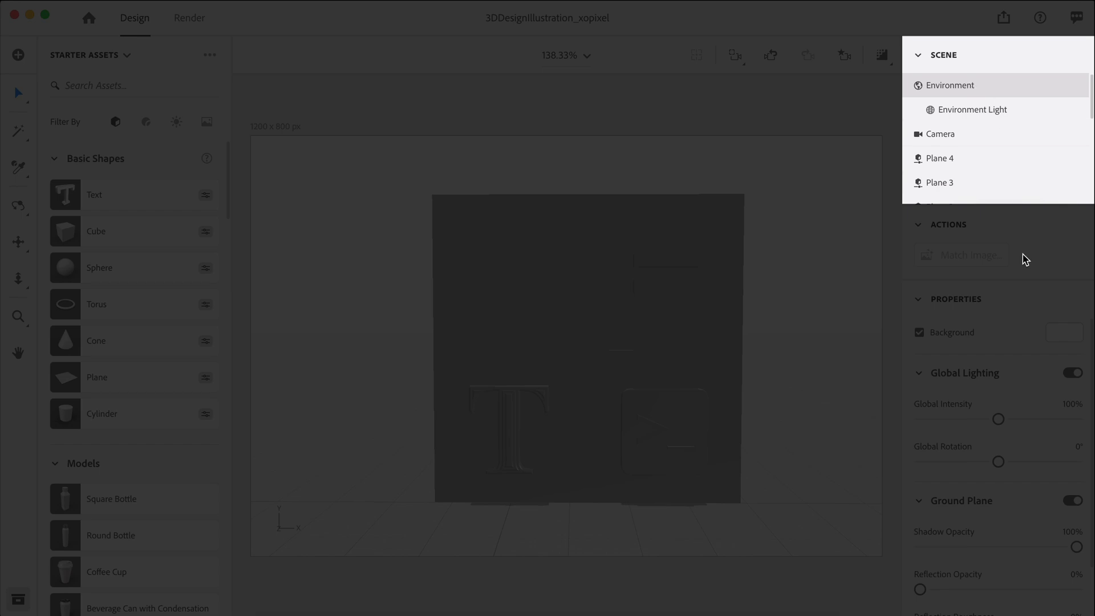
left_click(1064, 332)
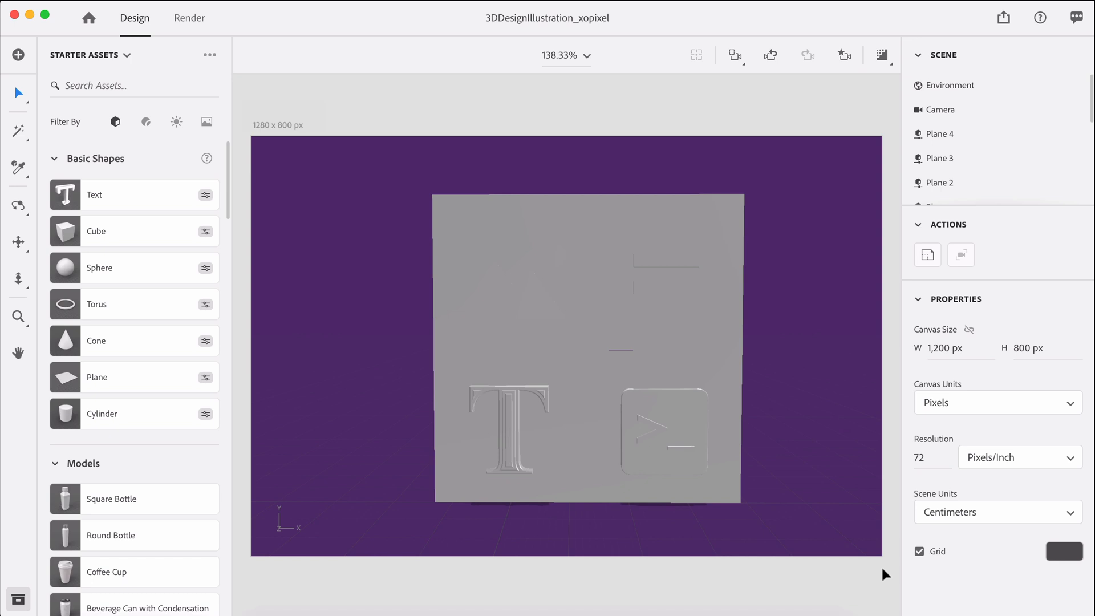
Filter assets to Materials and give the lower-left tile base colour 69358C
left_click(146, 122)
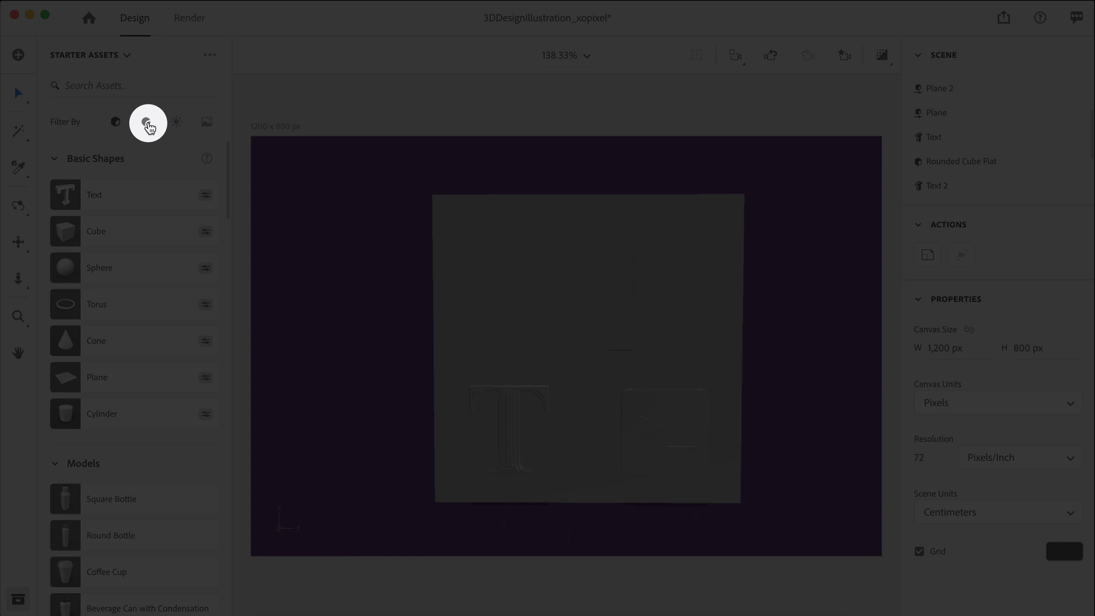
left_click(147, 122)
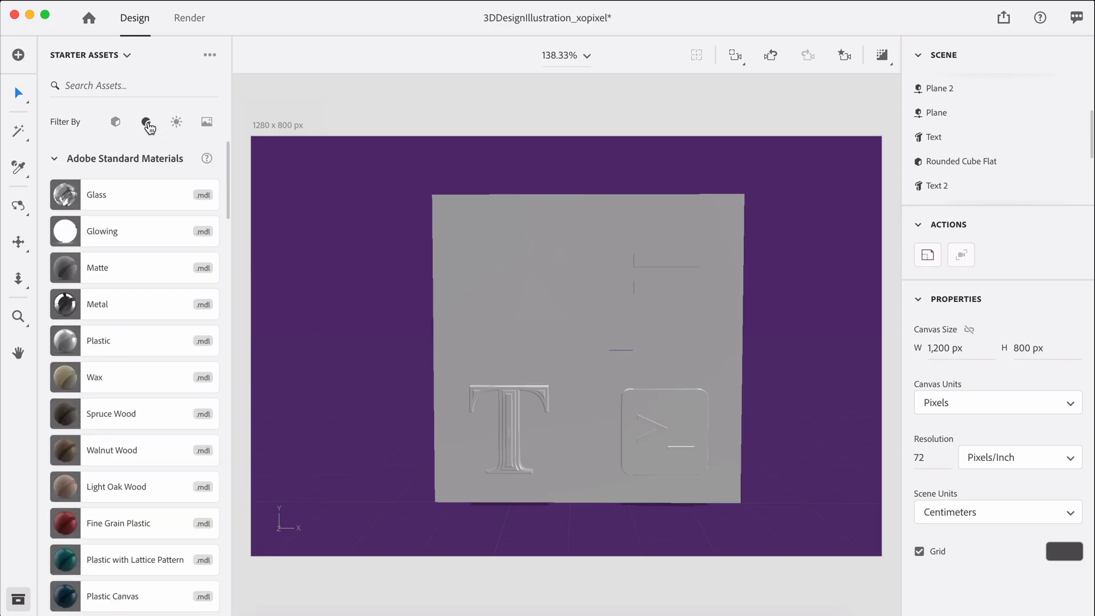
mouse_move(421, 417)
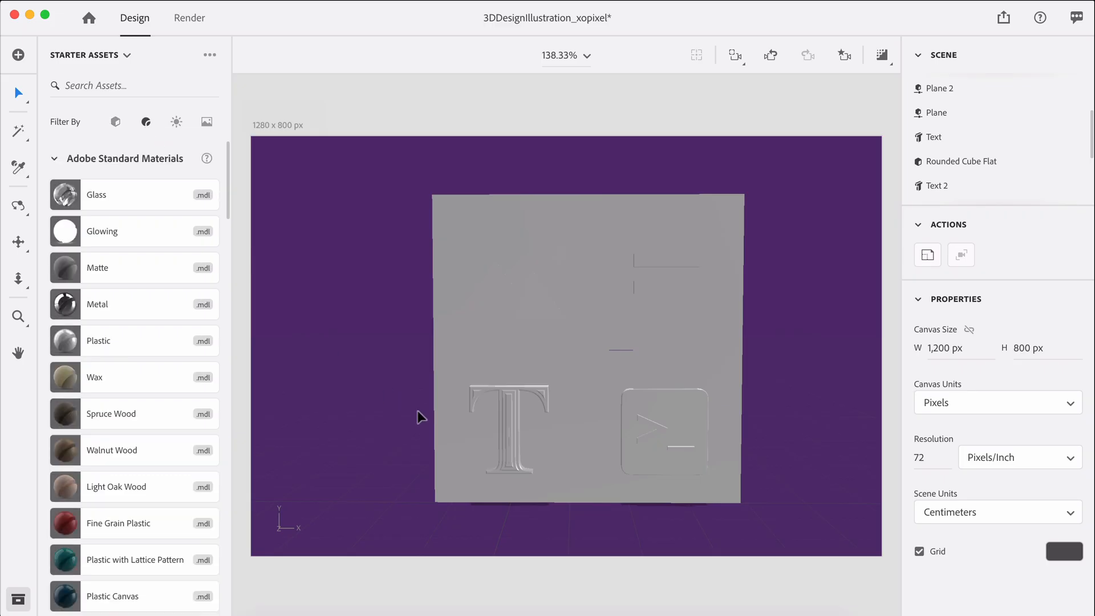
left_click(934, 112)
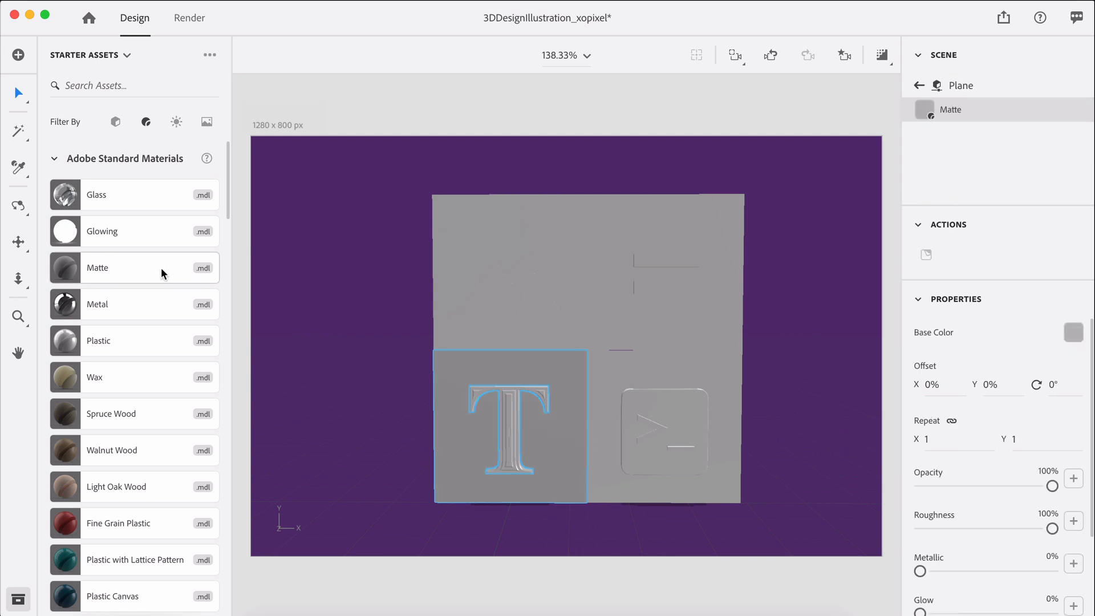
left_click(1073, 332)
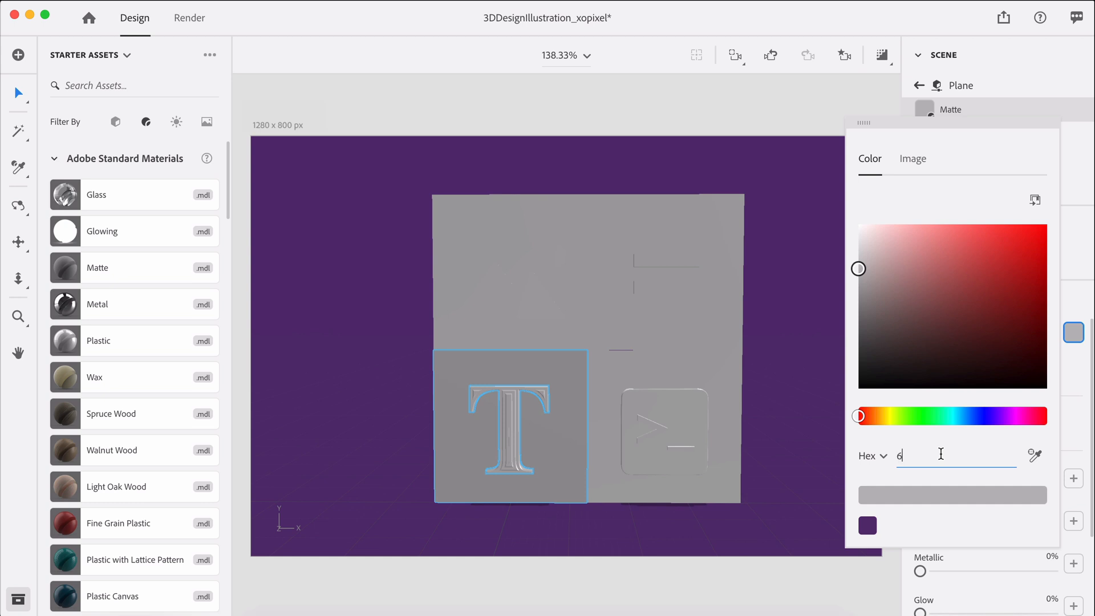
type("69358C")
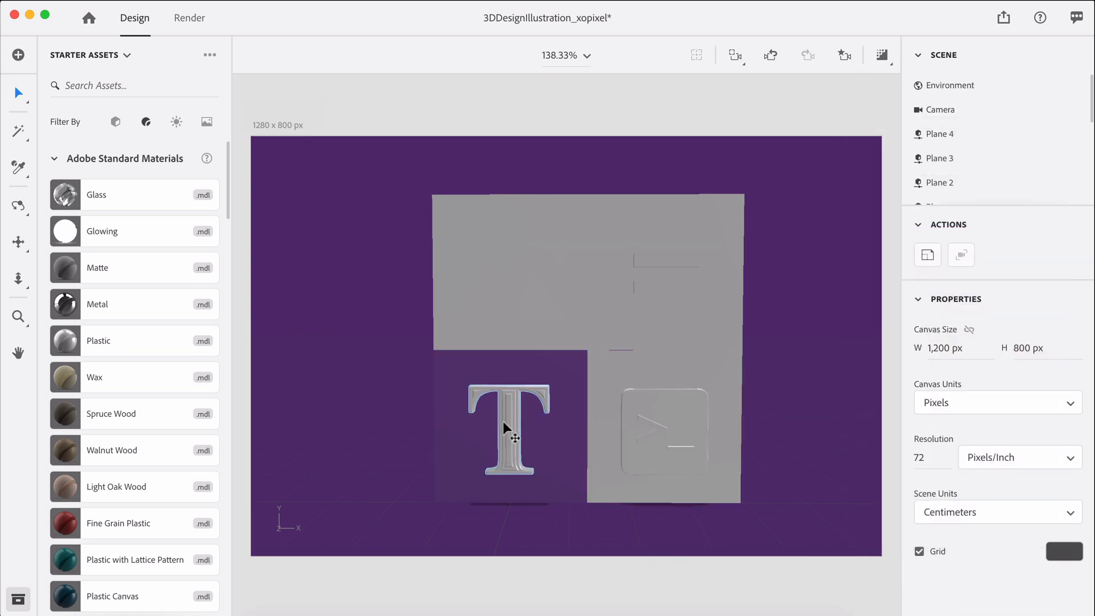
Select the T letter to receive the Metal material
left_click(508, 433)
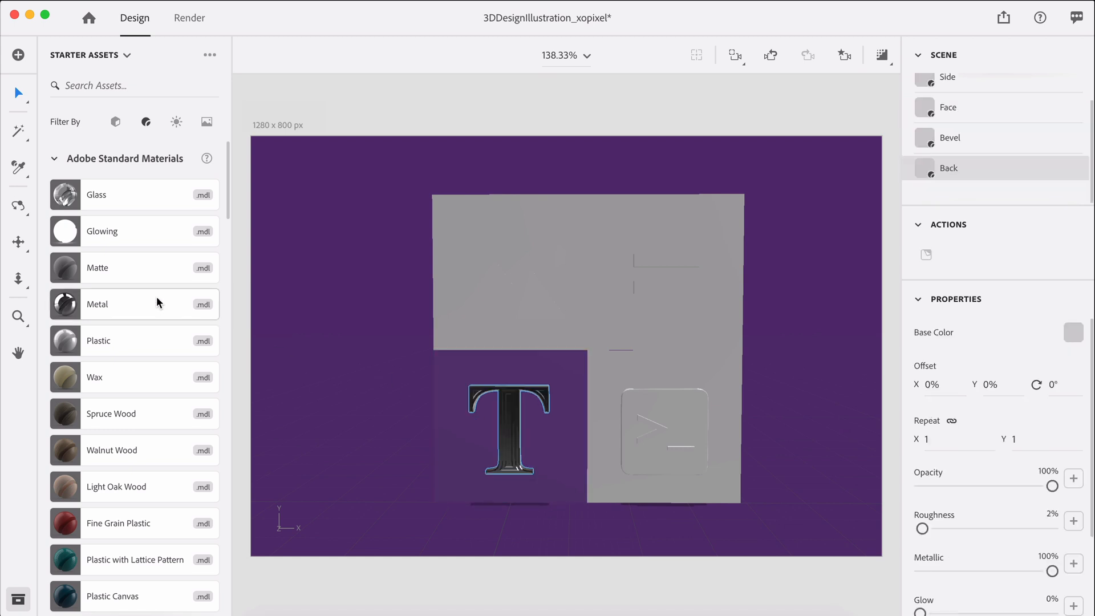
mouse_move(408, 388)
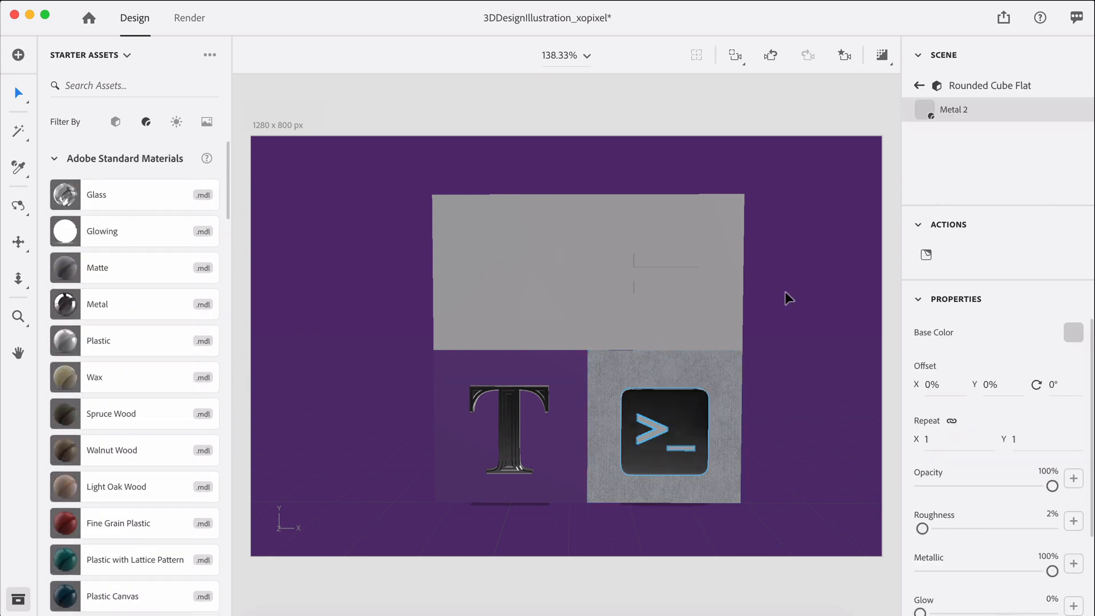
mouse_move(1080, 340)
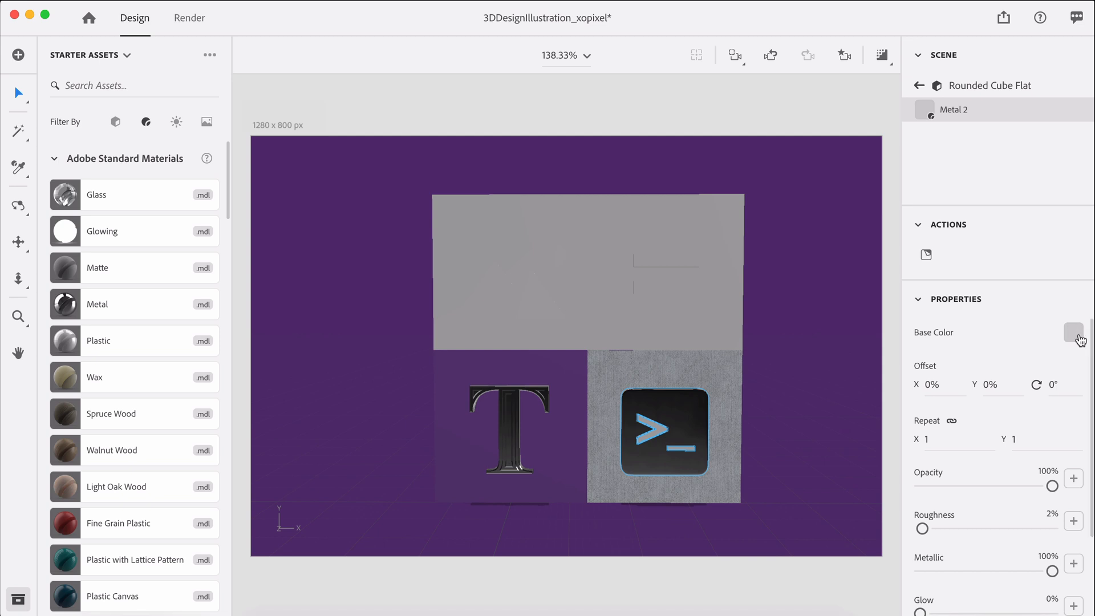
Set the rounded cube's Base Color to an orange hex value beginning f25
left_click(1080, 332)
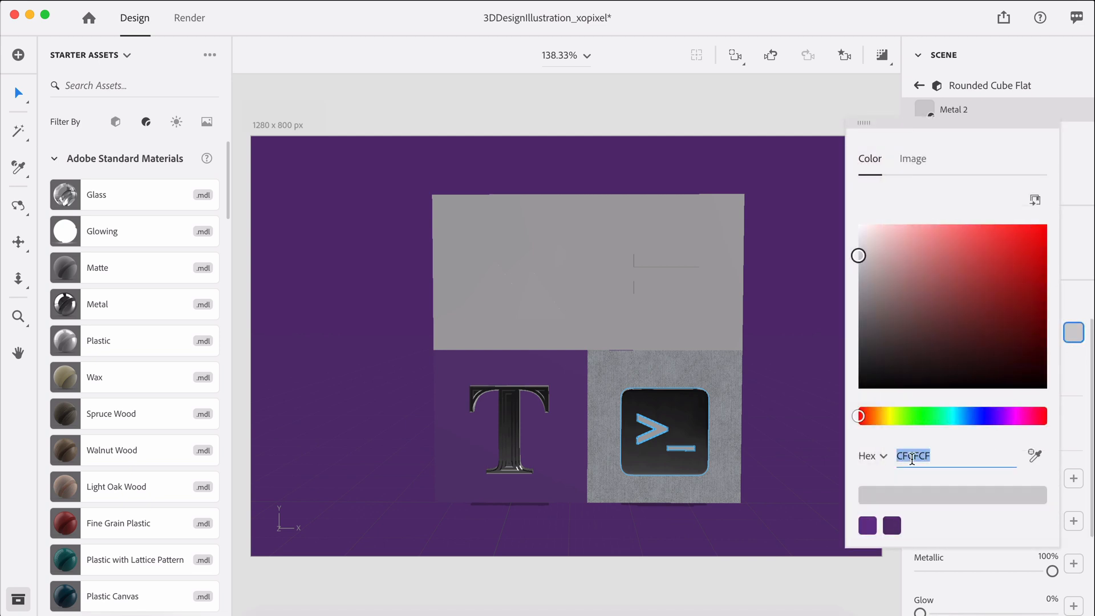
type("f25")
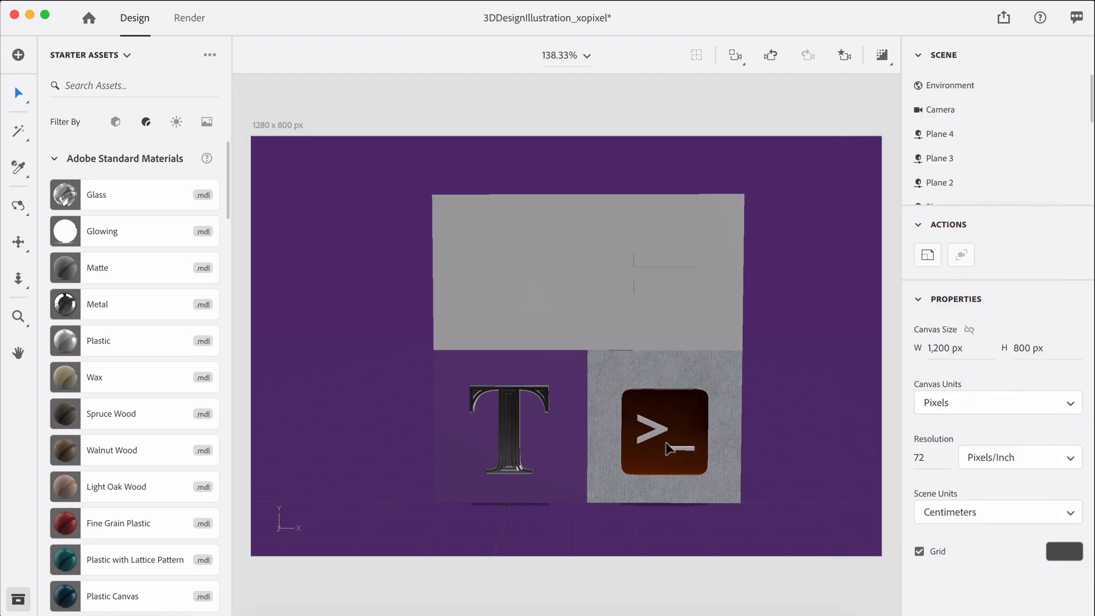
left_click(660, 433)
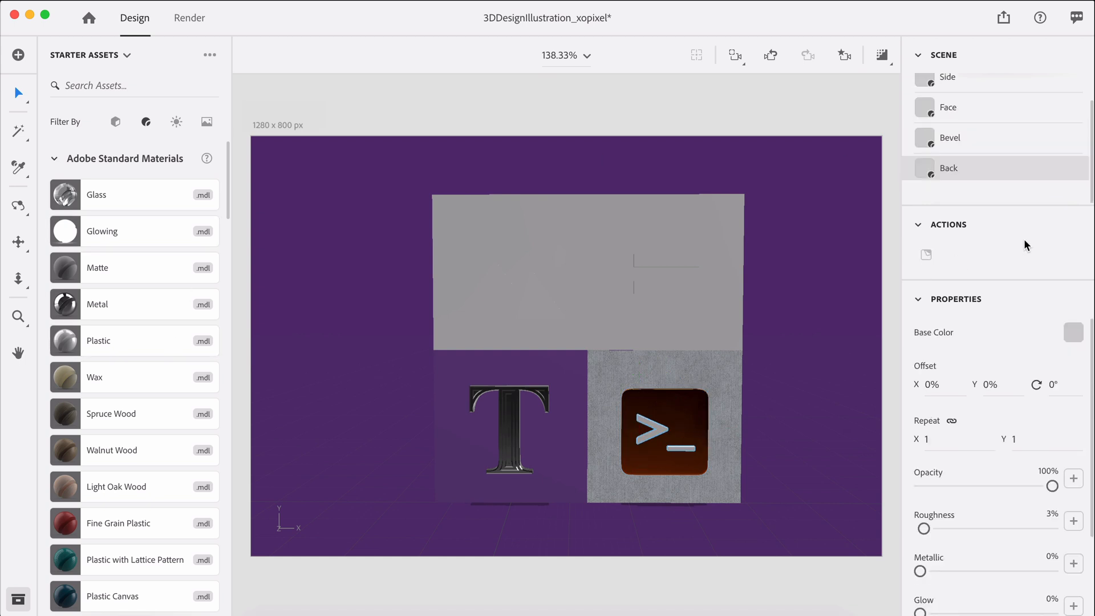
Select the top-left picture tile, then one of its mountain pyramids
left_click(1073, 332)
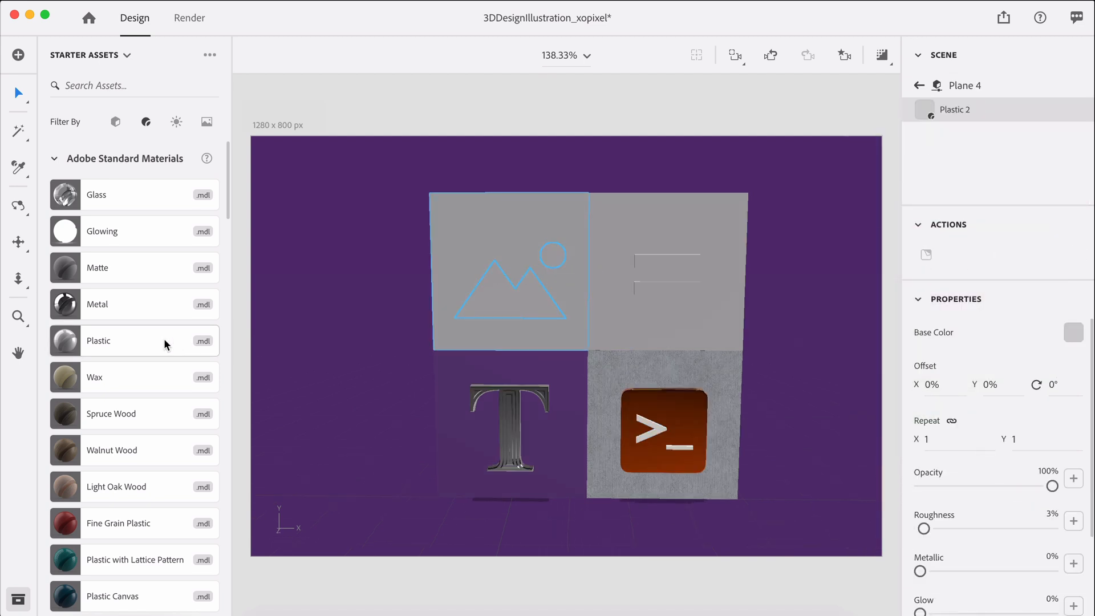
left_click(1075, 332)
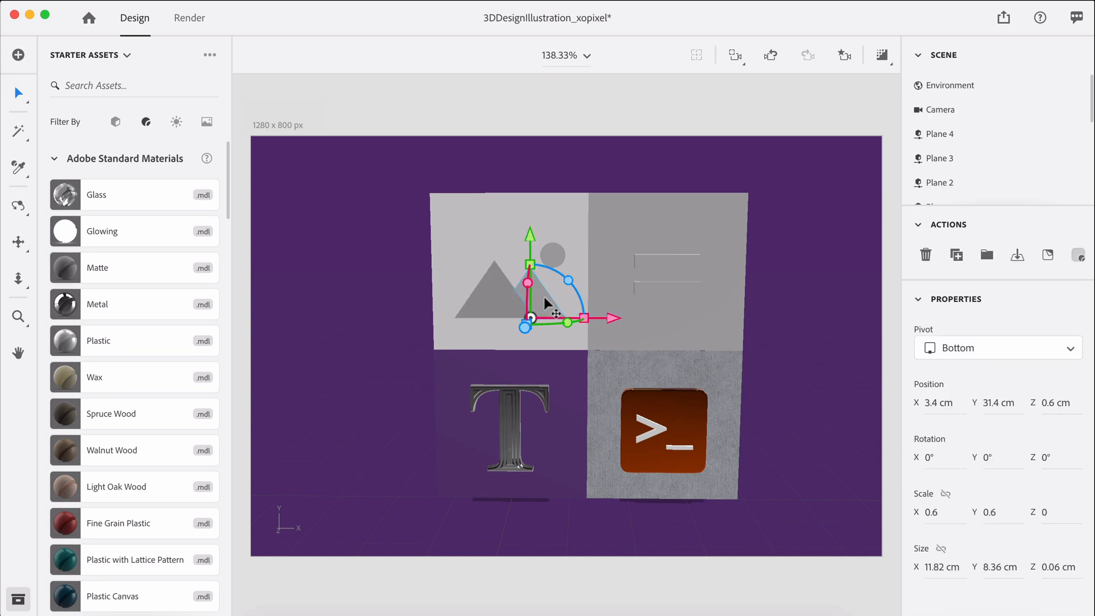
mouse_move(538, 277)
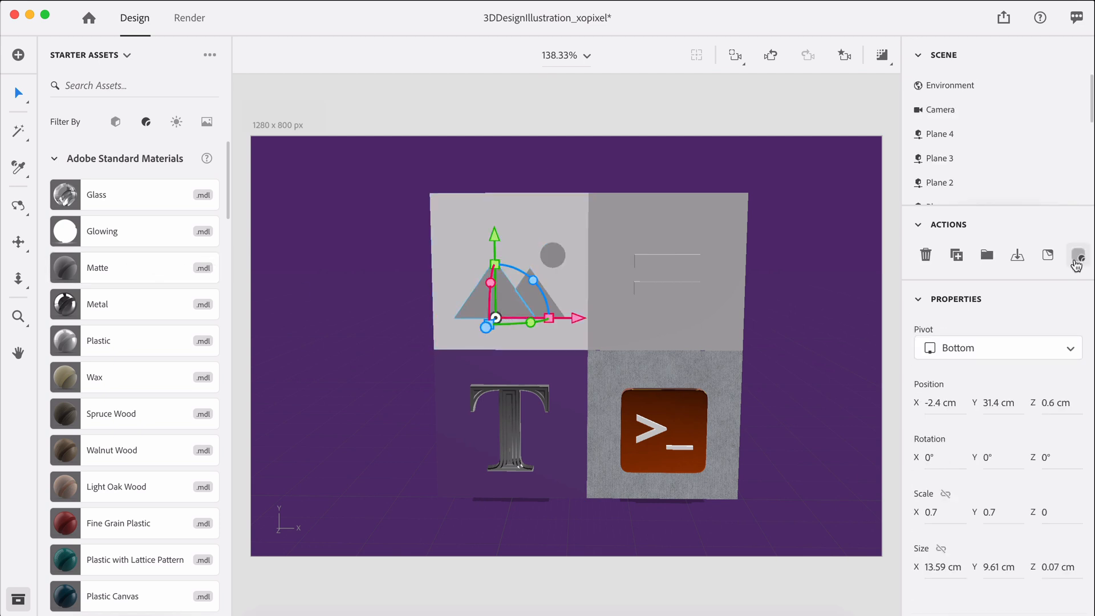
Give the mountain pyramids a Base Color of hex 9ADAE2, one after the other
left_click(1077, 255)
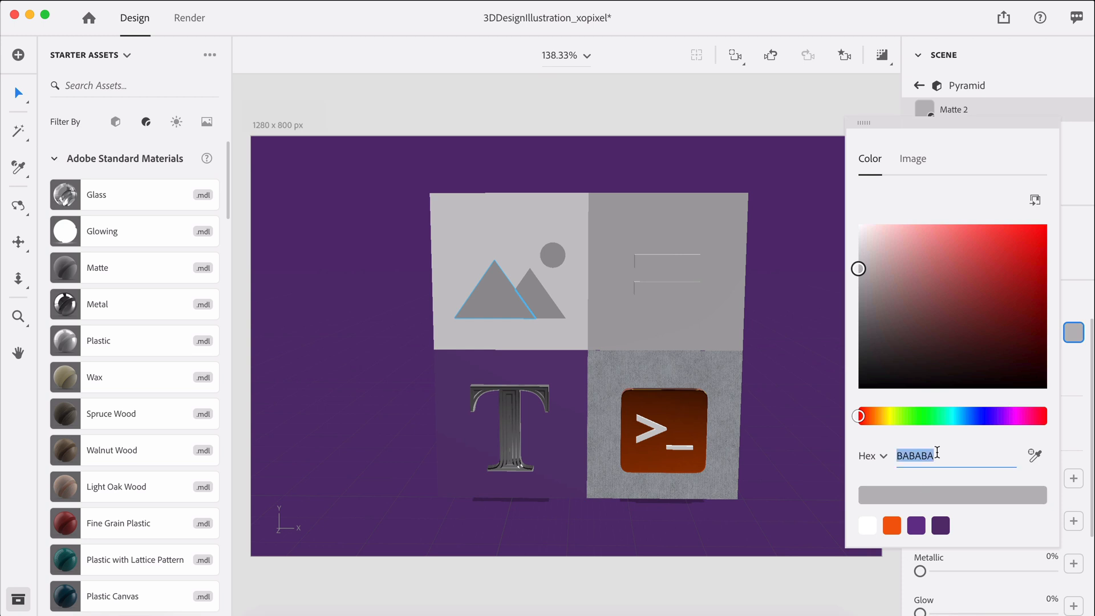
type("9ad")
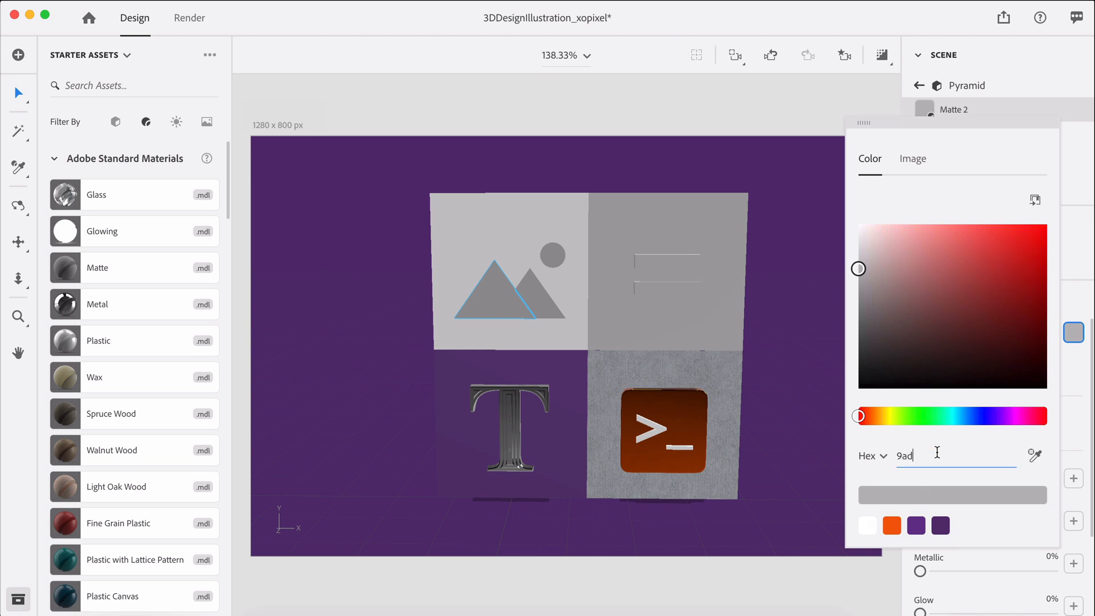
type("ADAE2")
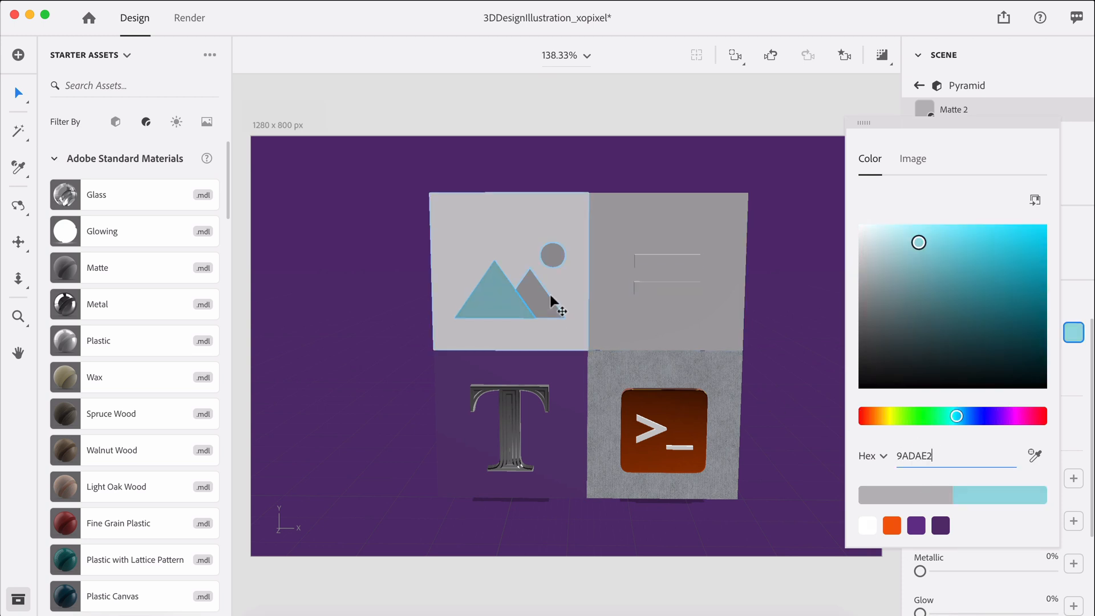
left_click(531, 293)
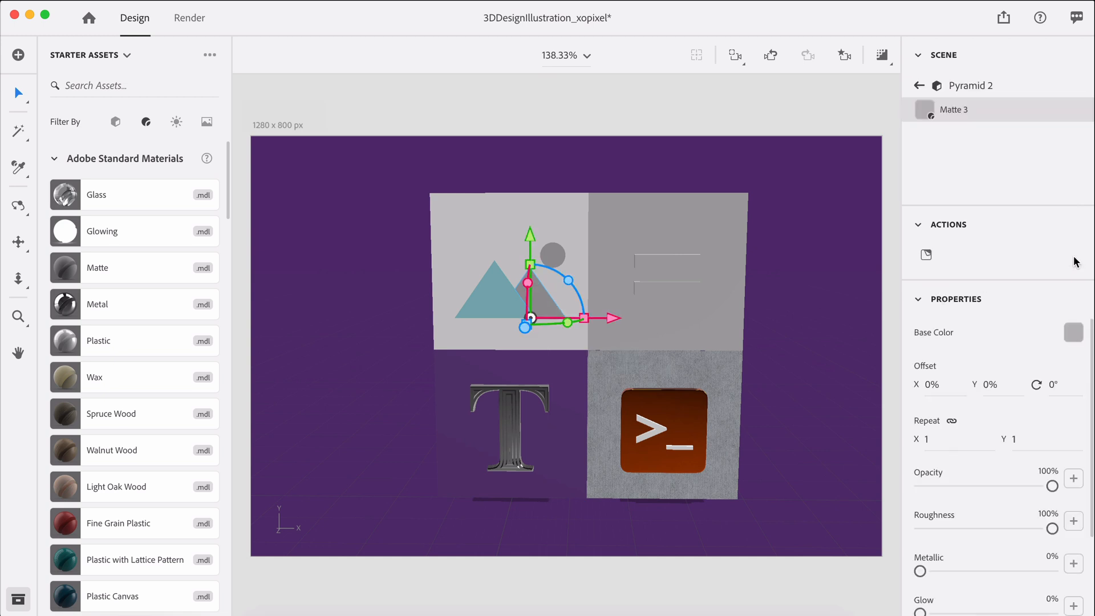
left_click(1074, 332)
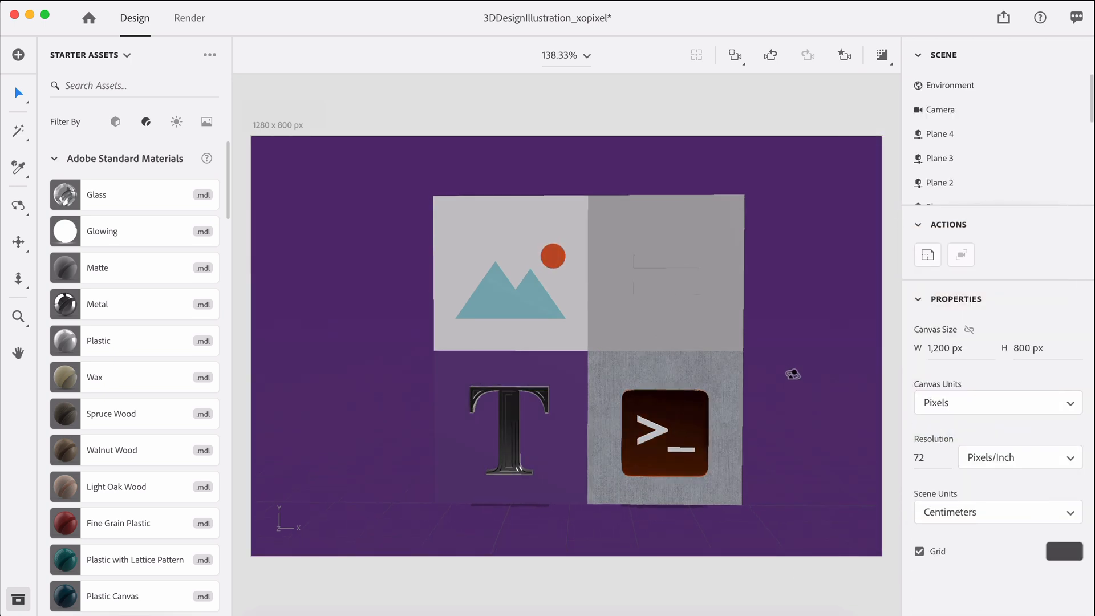
Set Plane 3's Base Color to the light blue 9ADAE2 swatch
left_click(666, 272)
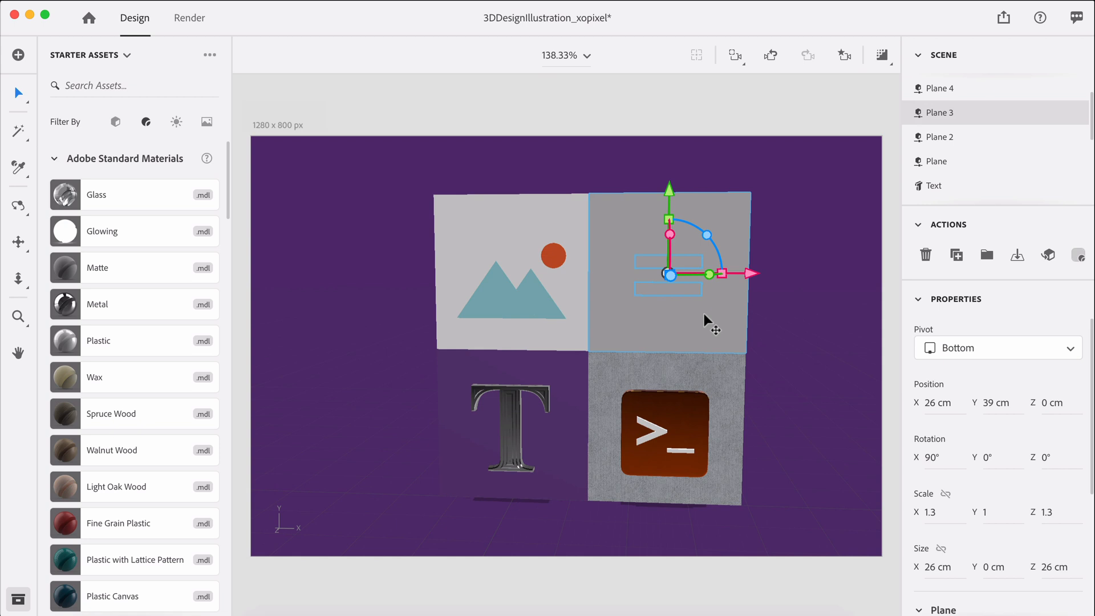
mouse_move(197, 258)
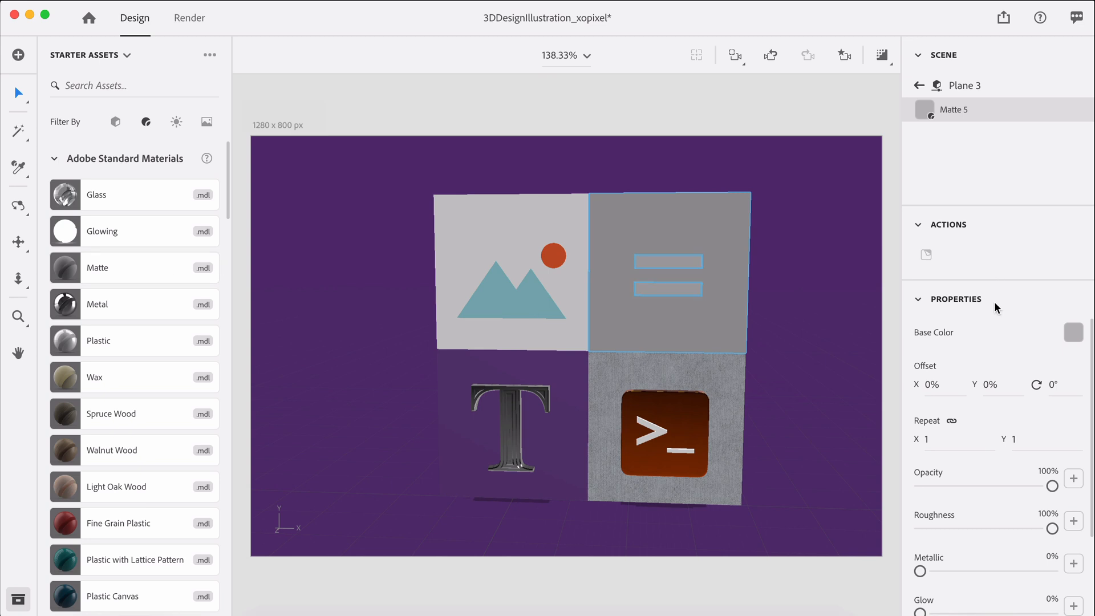
left_click(1074, 332)
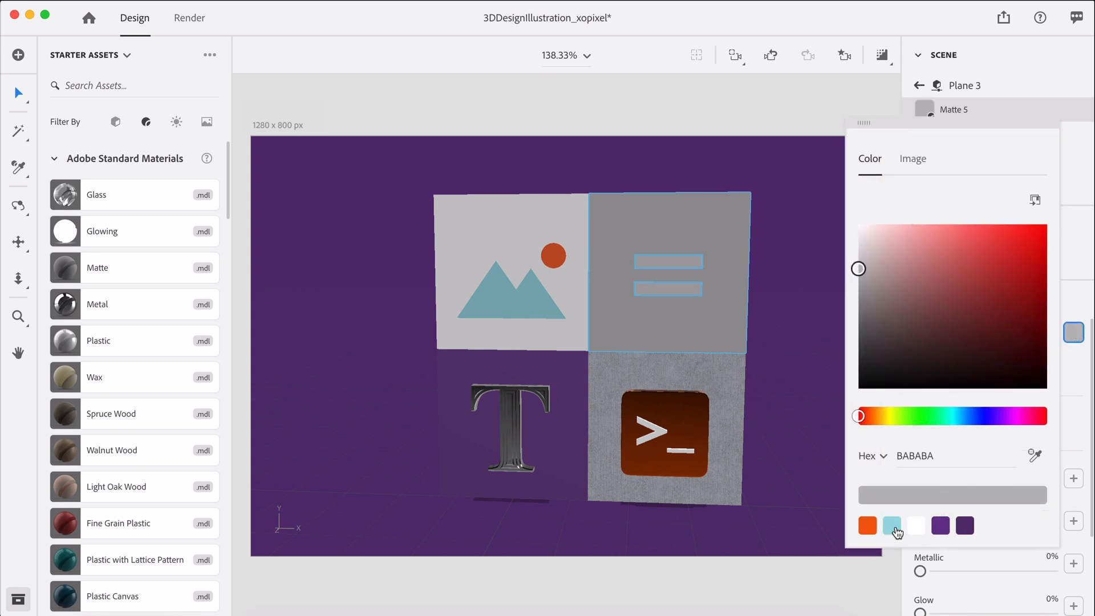
left_click(892, 525)
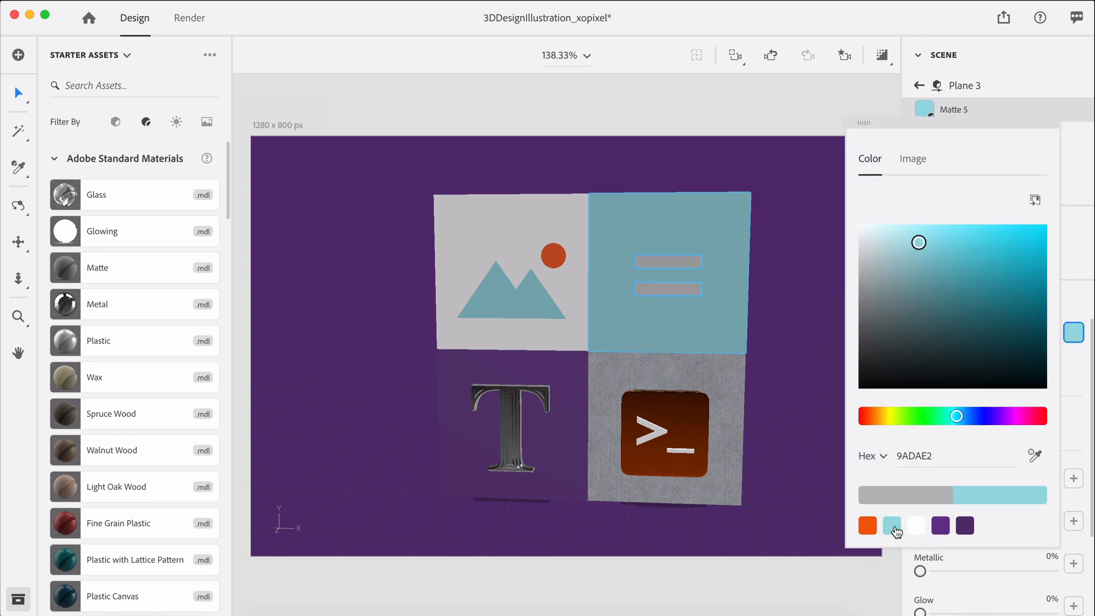
mouse_move(843, 550)
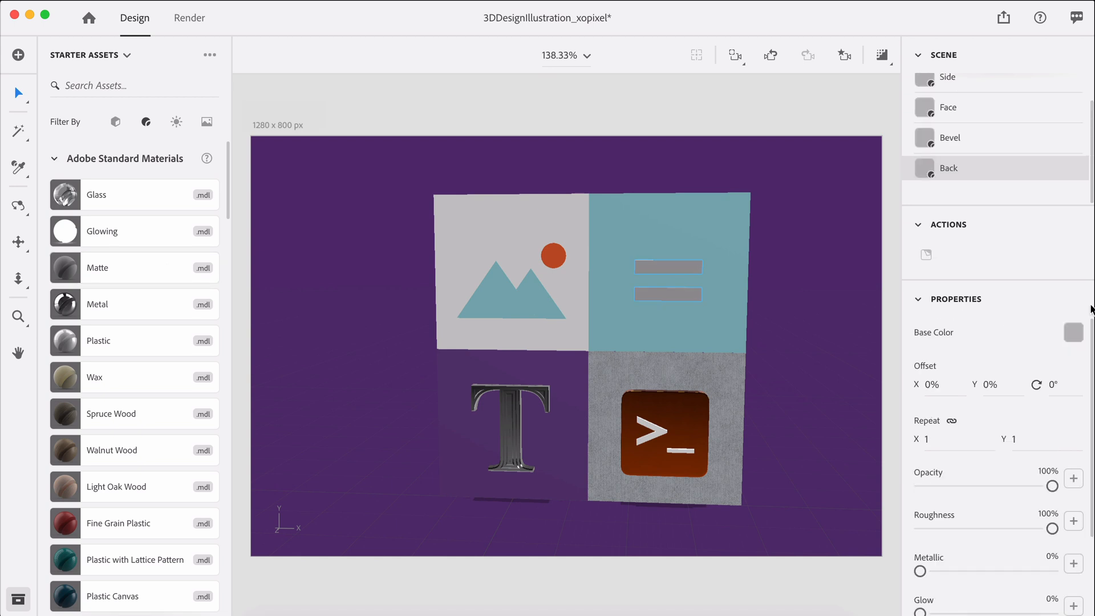
Deselect the tile and toggle Show/Hide Render Preview in the top toolbar
left_click(1074, 332)
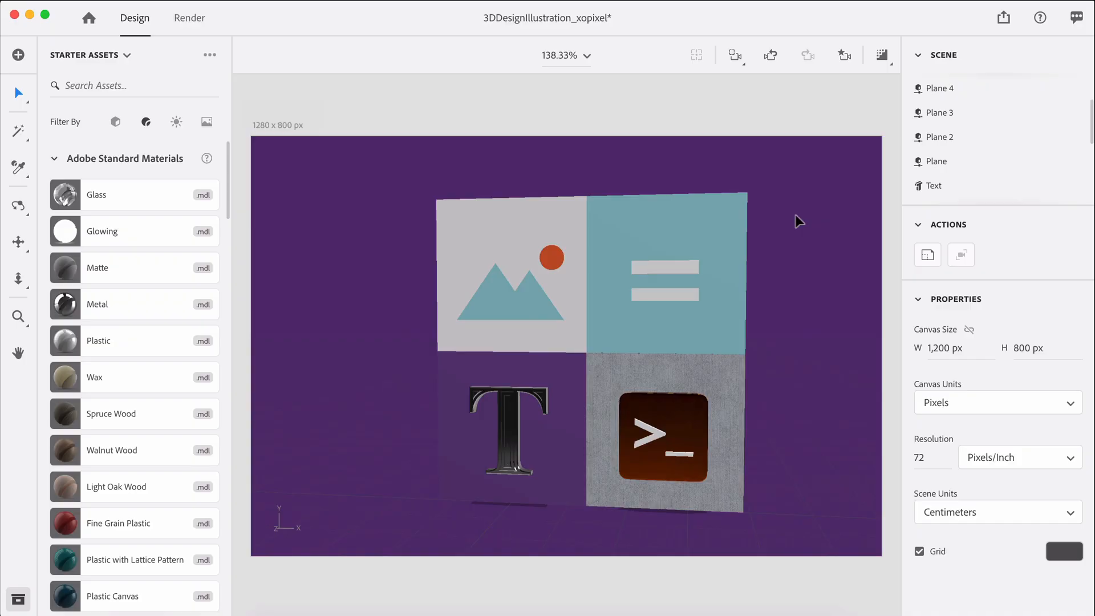
mouse_move(804, 214)
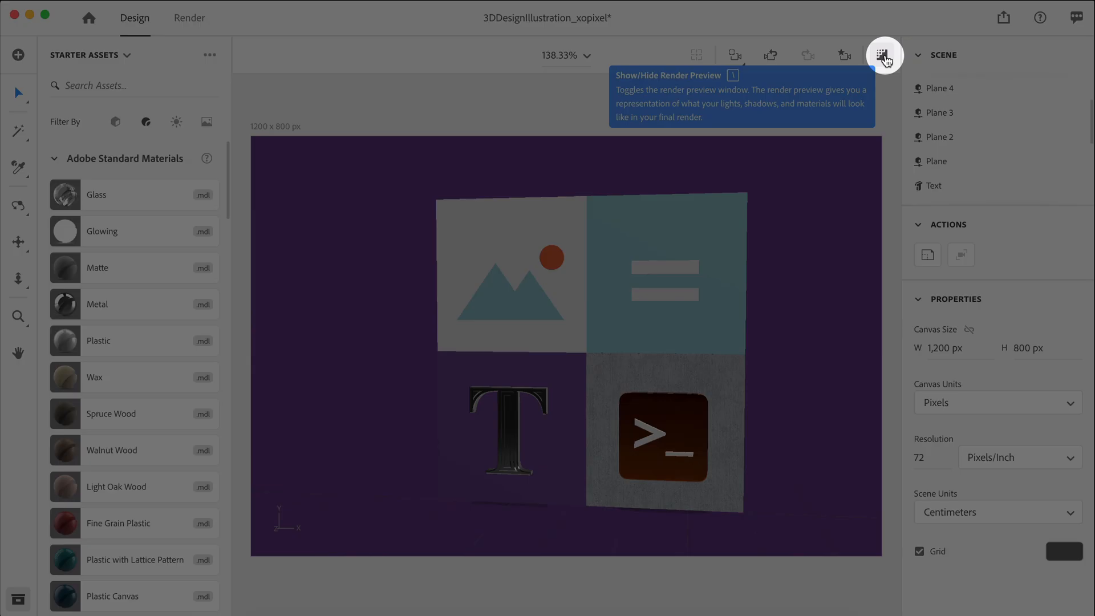
left_click(883, 55)
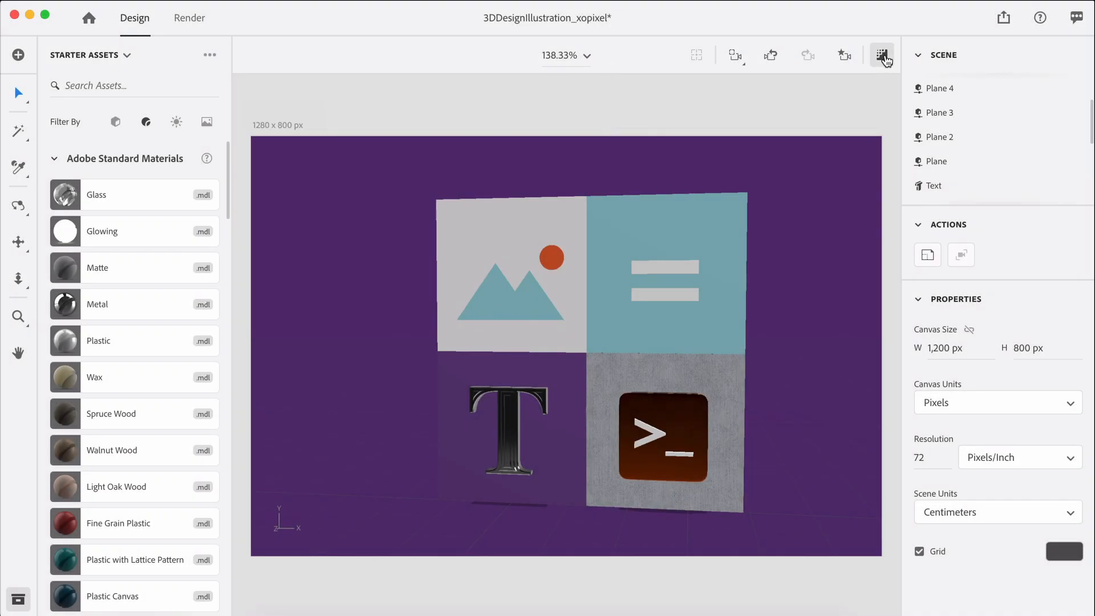
left_click(882, 56)
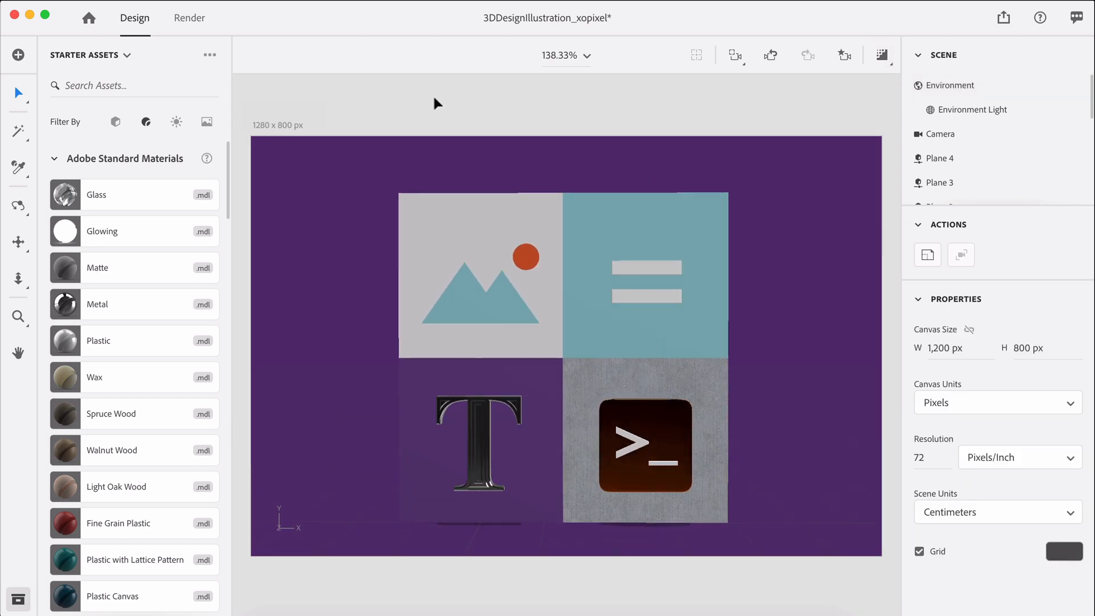
Filter Starter Assets to Lights and apply the Studio Light Arches A environment light
left_click(176, 121)
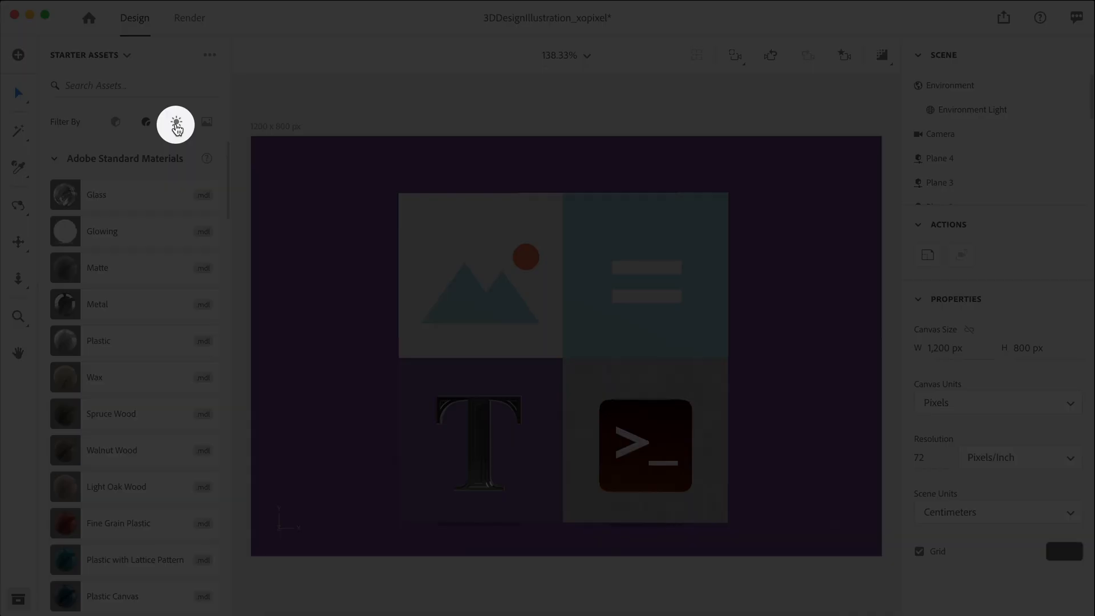
left_click(176, 122)
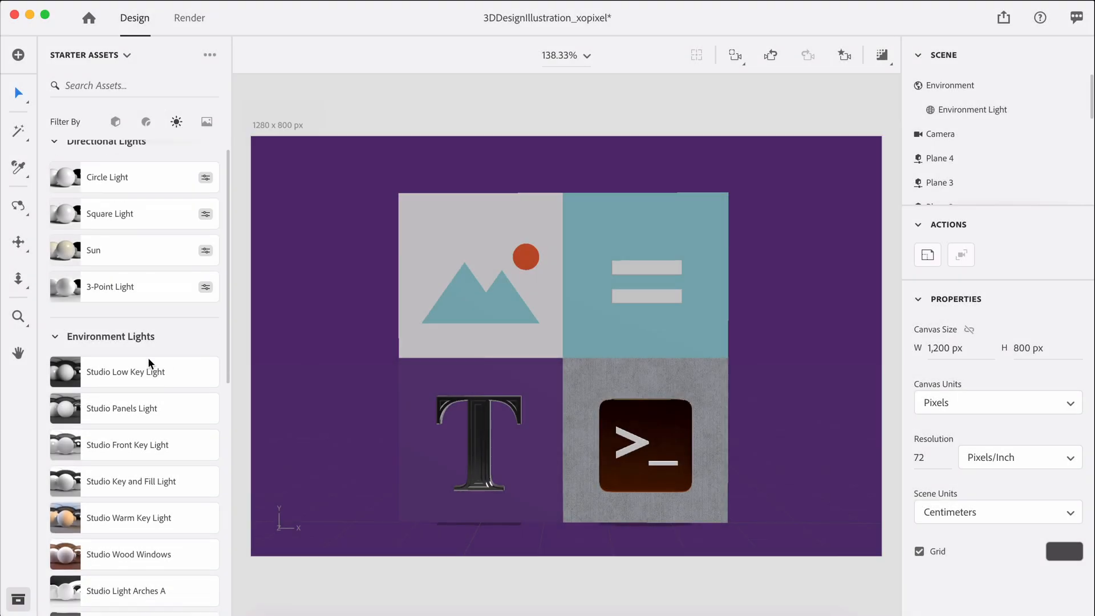
scroll("down", 3)
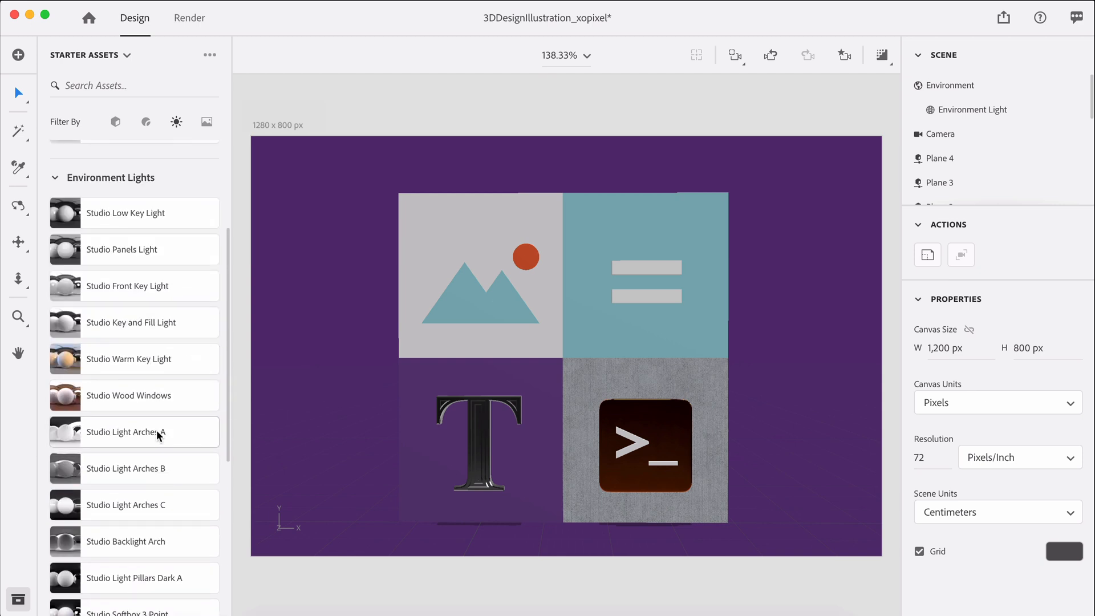
left_click(973, 108)
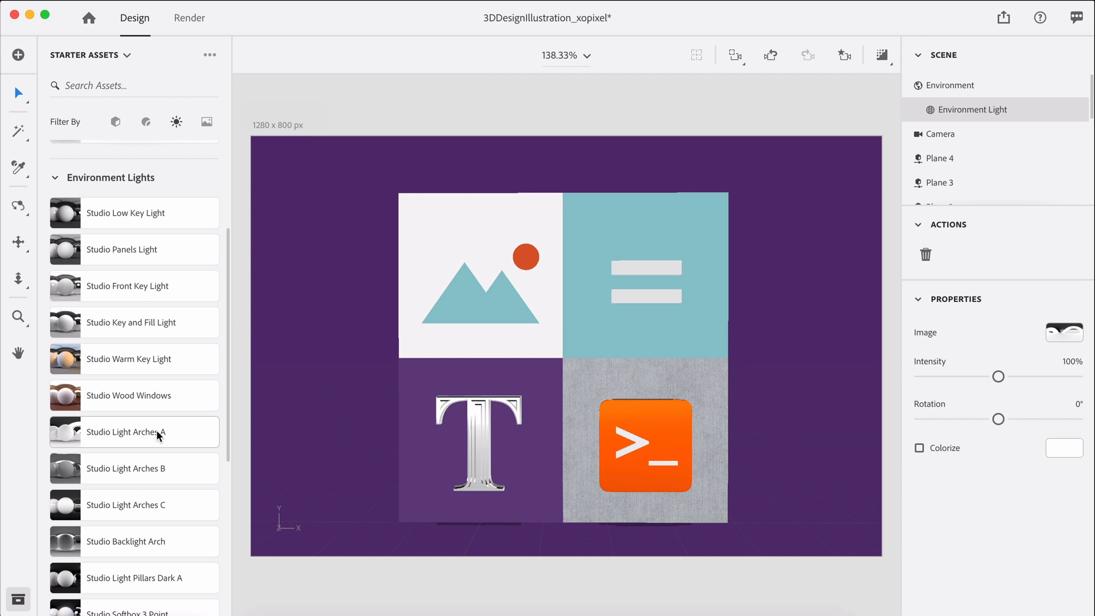
scroll("up", 3)
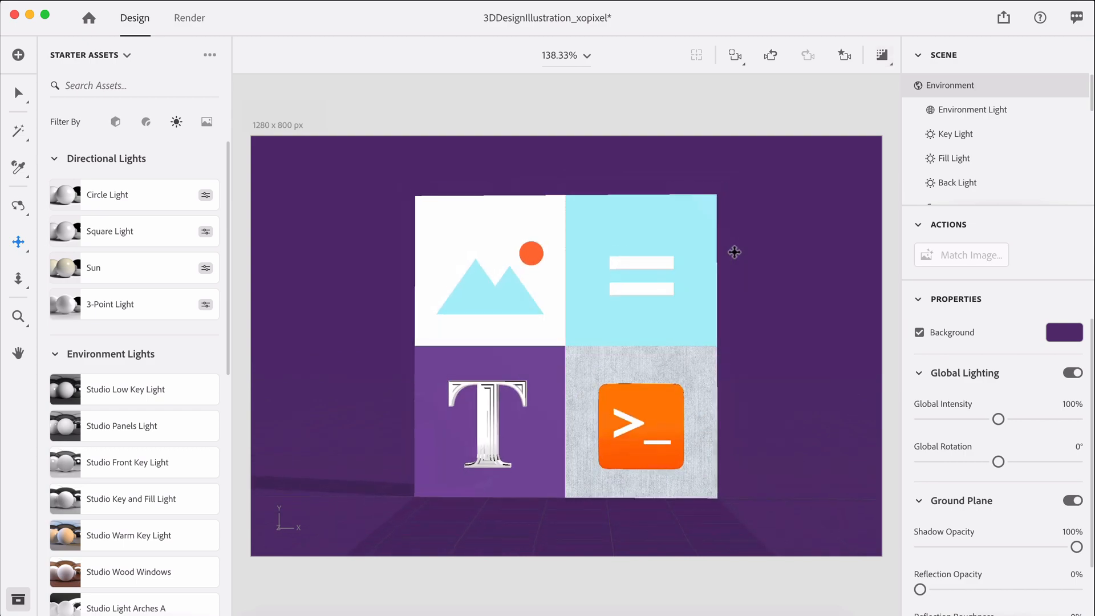
mouse_move(844, 55)
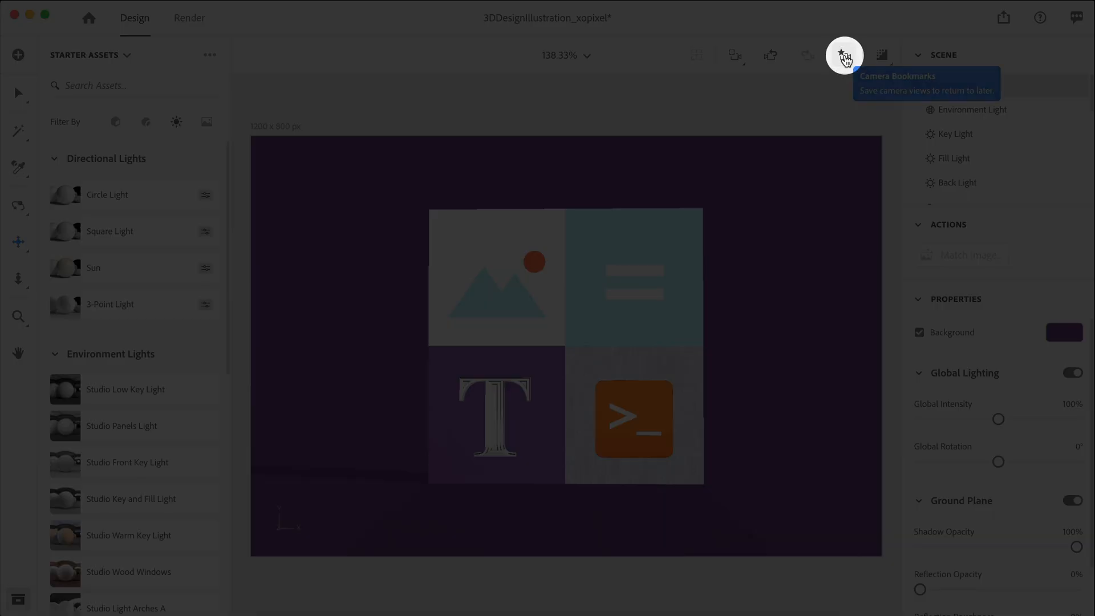
Open the Camera Bookmarks panel to work with saved camera views
left_click(843, 56)
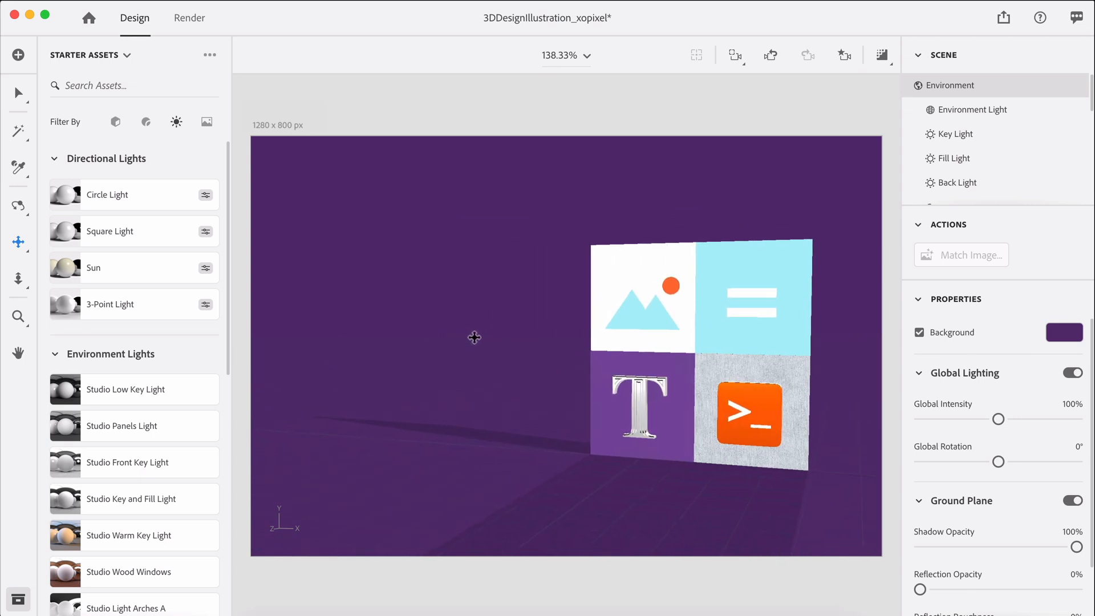
left_click(845, 55)
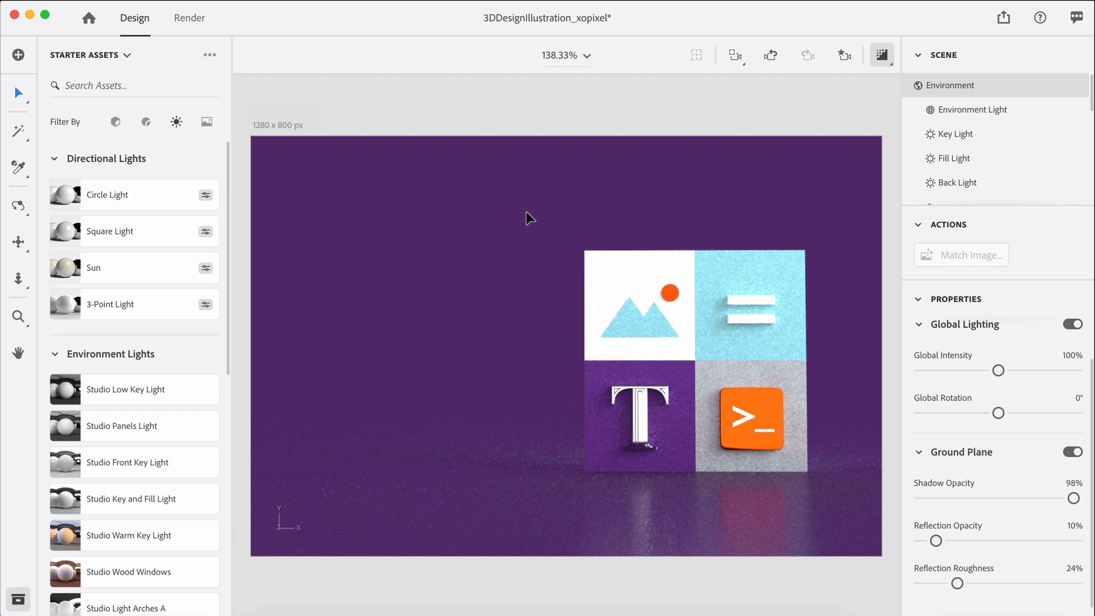
Switch to the Render tab and render the current view at High (Slow) quality
left_click(189, 18)
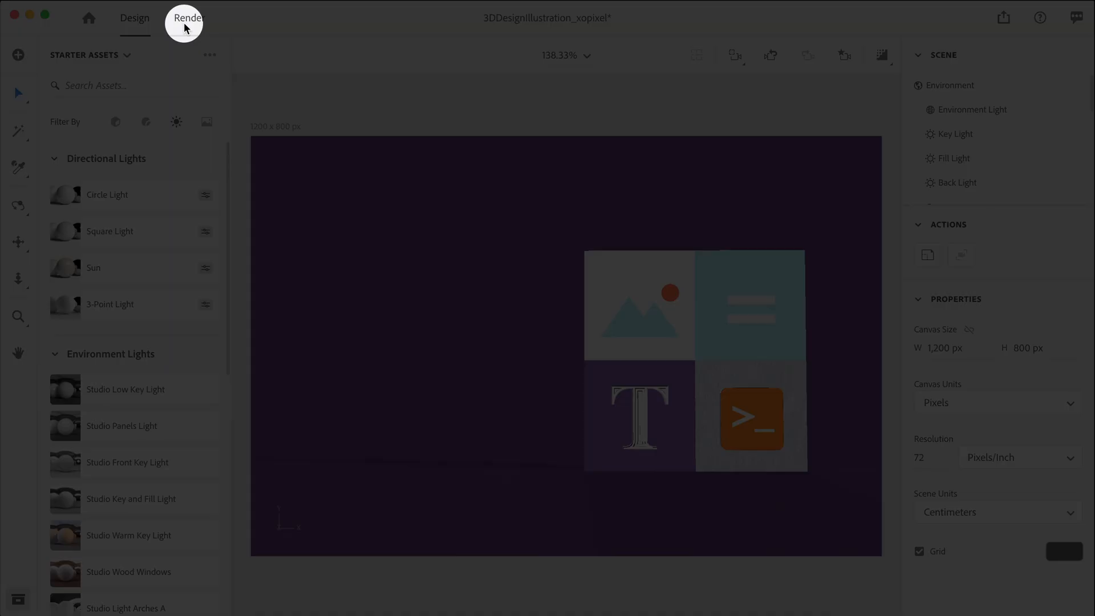
left_click(186, 18)
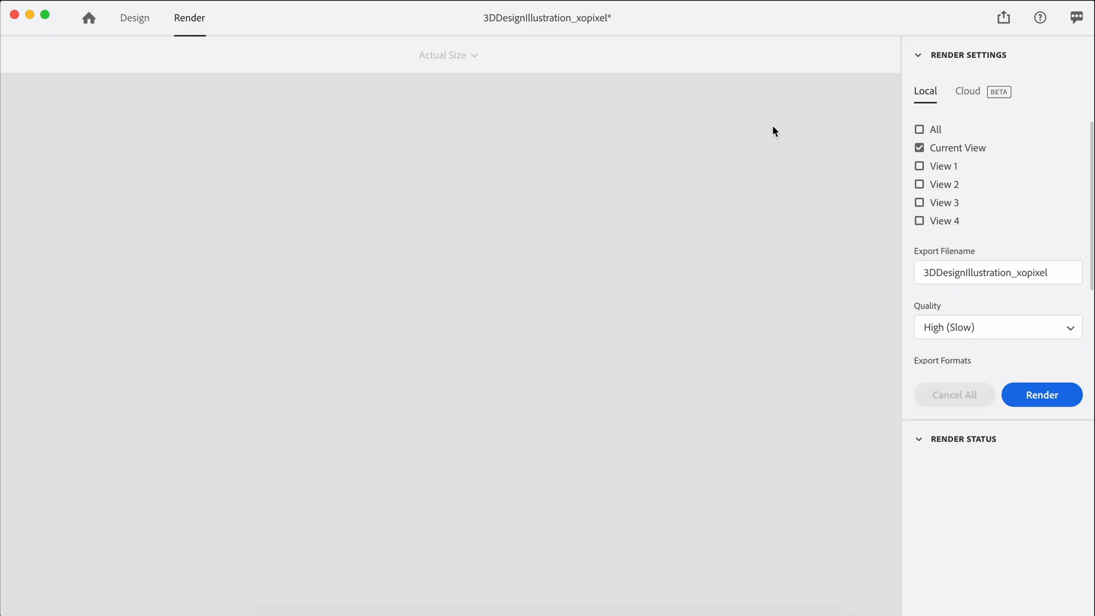
mouse_move(845, 296)
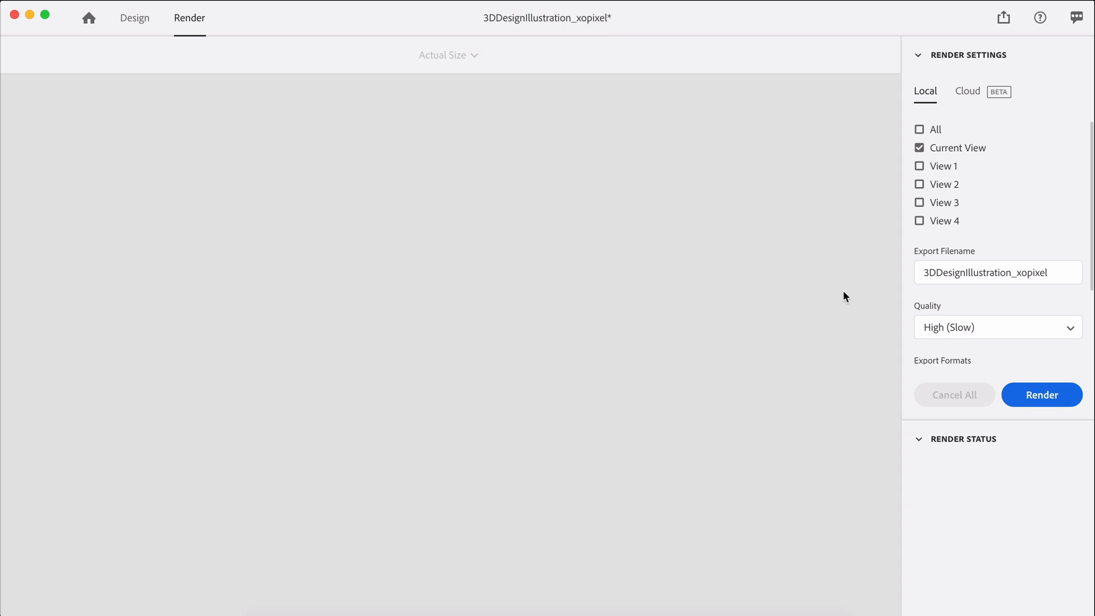
mouse_move(967, 438)
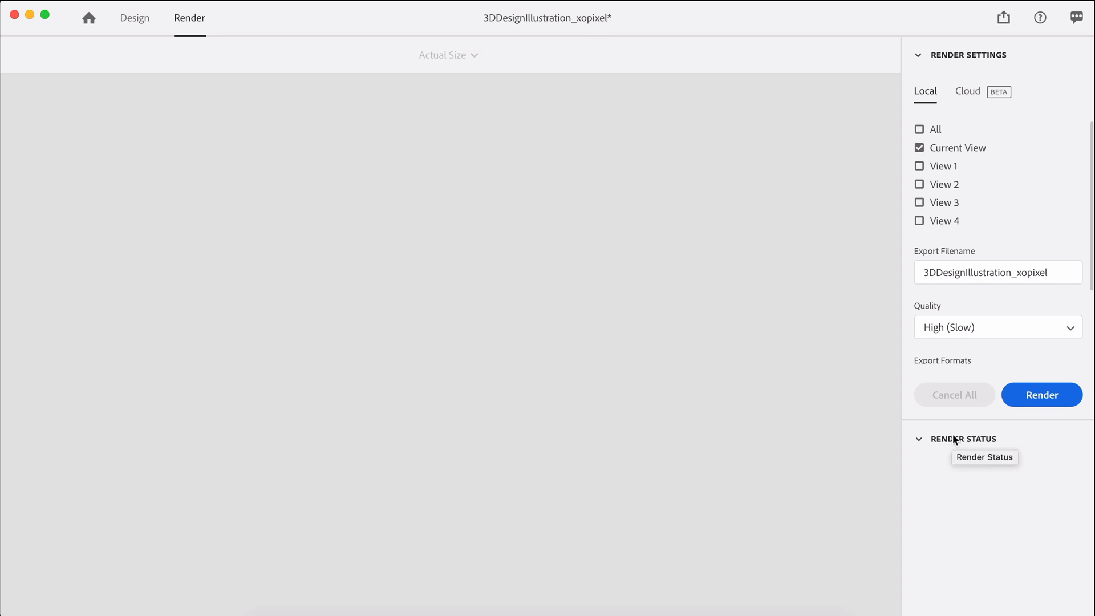
mouse_move(965, 438)
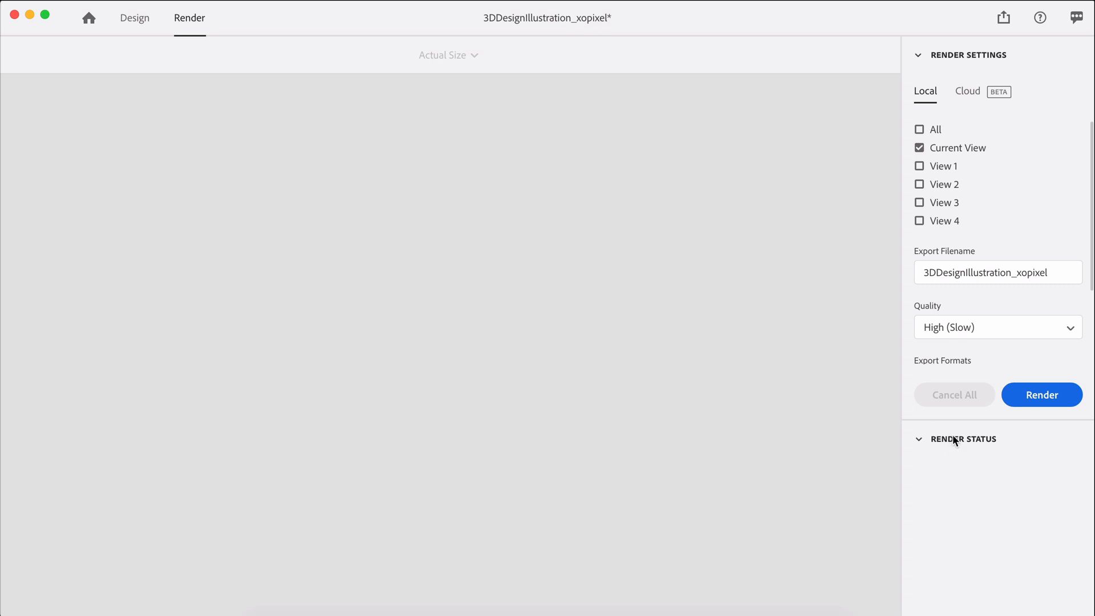
mouse_move(1045, 386)
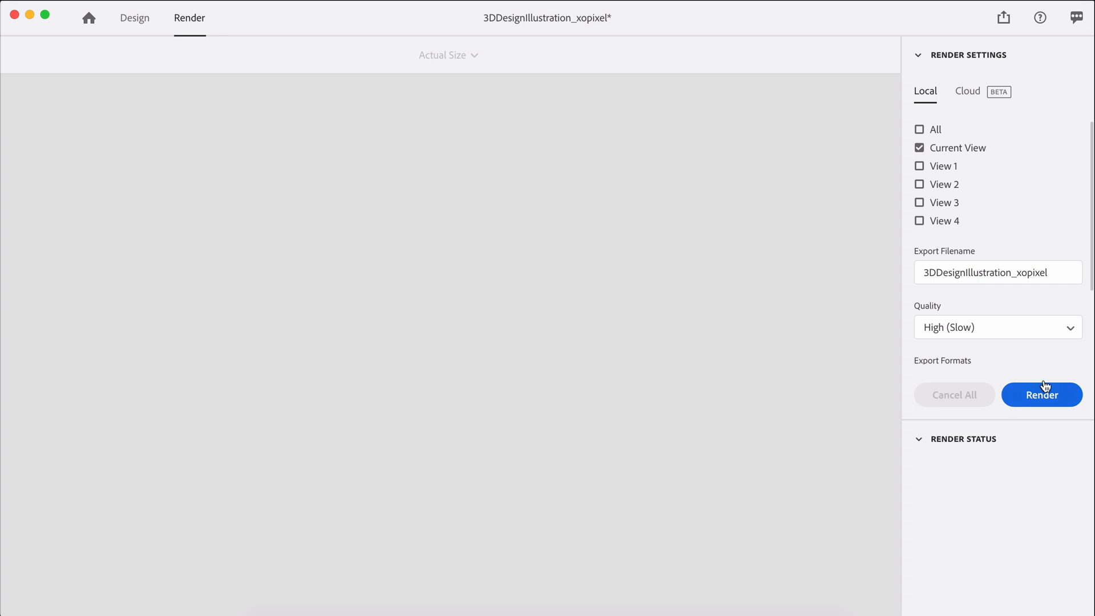
mouse_move(1042, 394)
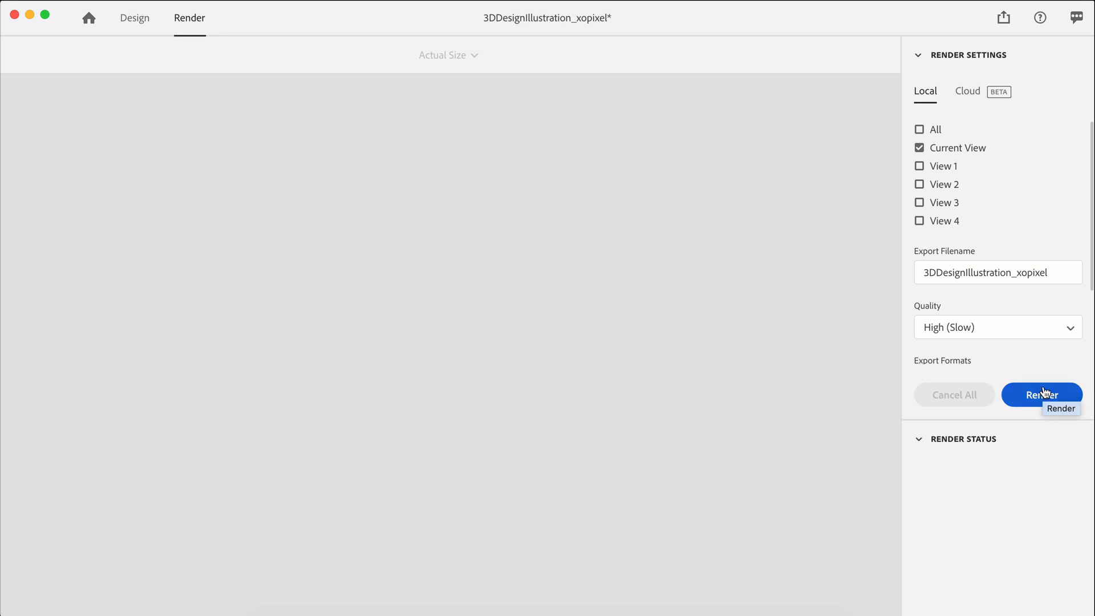
left_click(1042, 394)
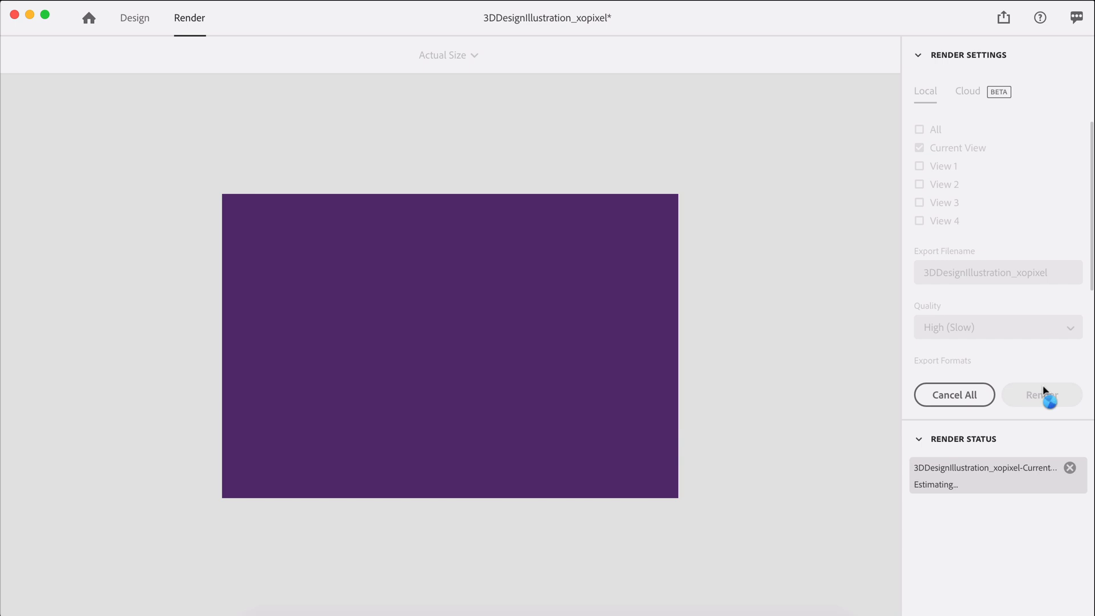